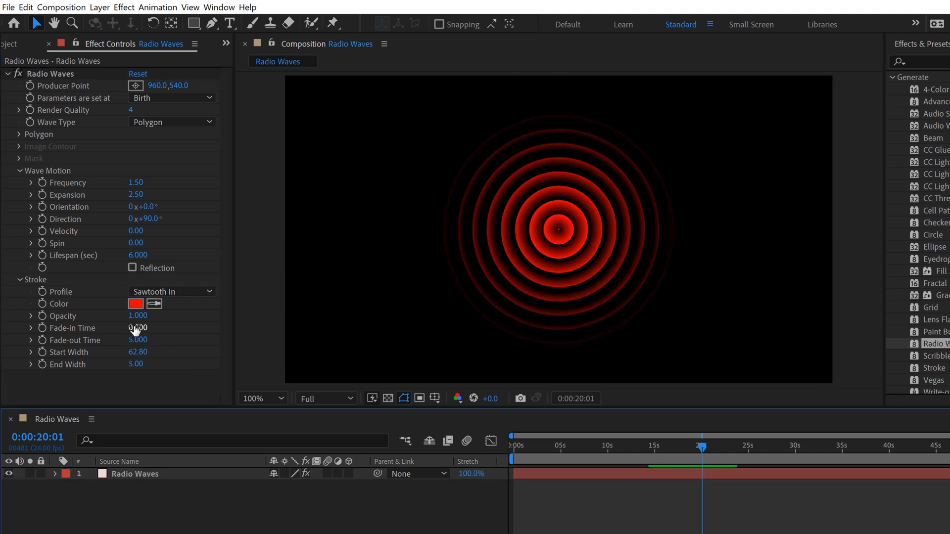
- Set the Radio Waves stroke Fade-in Time to 2.000 seconds
type("2.000")
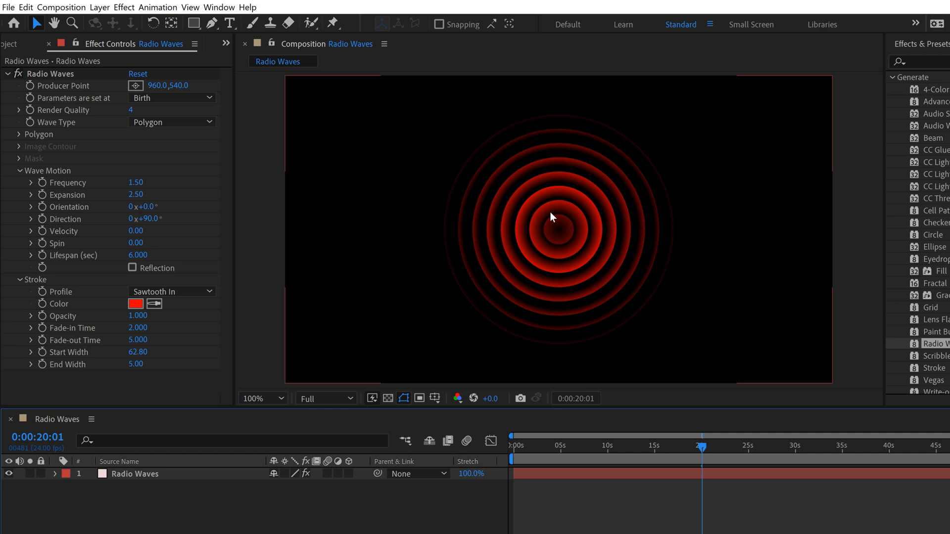
left_click(260, 398)
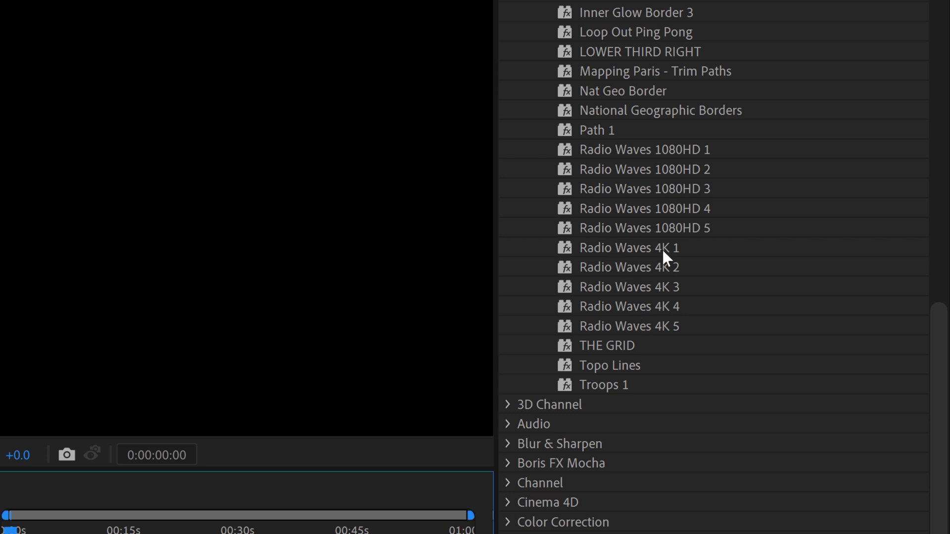
mouse_move(635, 257)
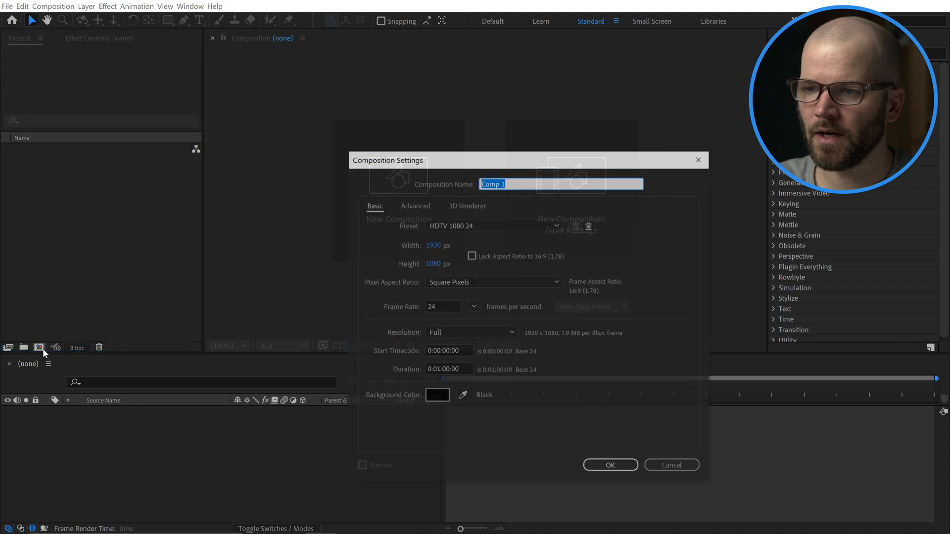
- Name the new HDTV 1080 24 fps composition 'Radio Waves'
type("Radio")
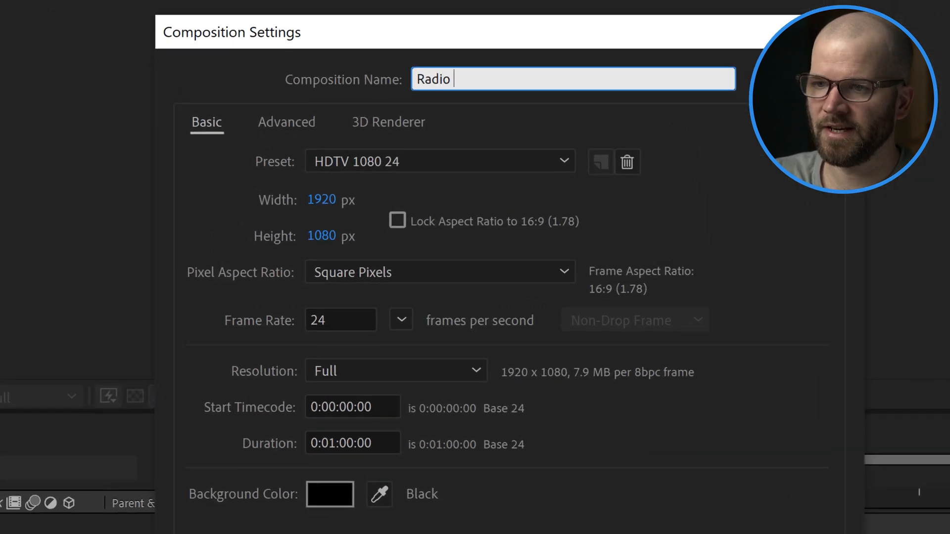
type("Waves")
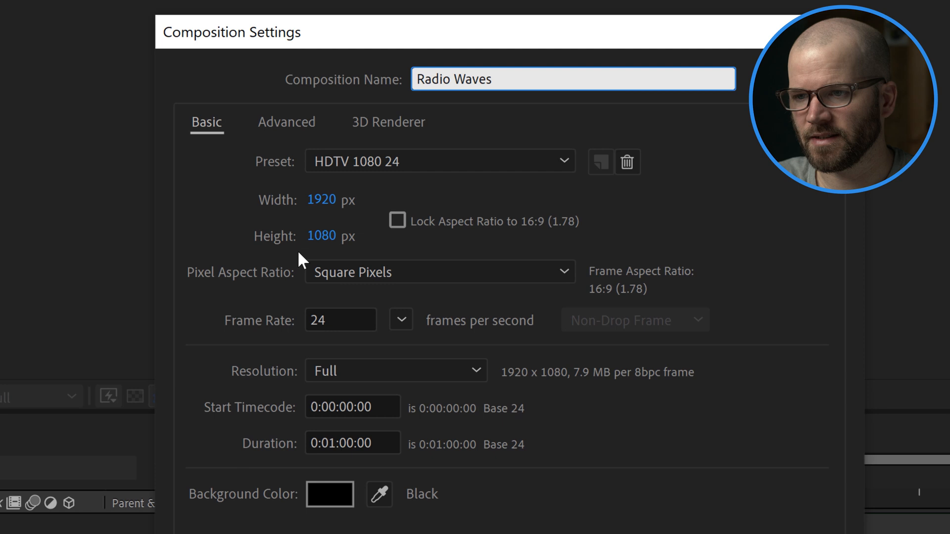
mouse_move(437, 414)
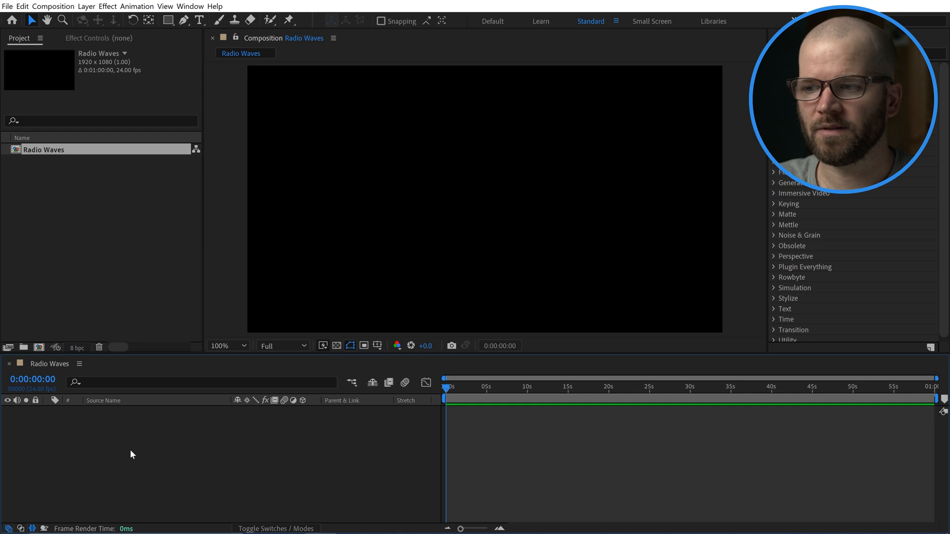
- Create a composition-sized pale red solid named 'Radio Waves'
right_click(132, 454)
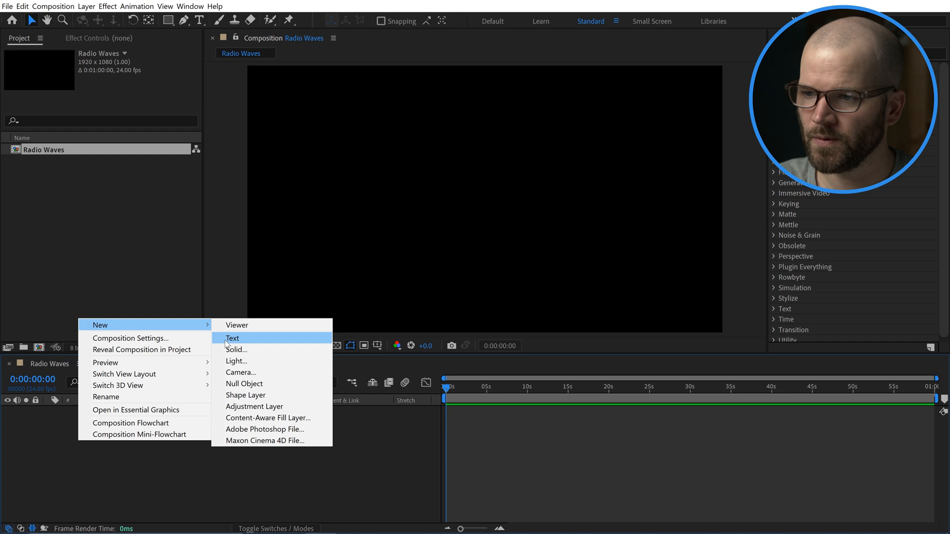
left_click(236, 350)
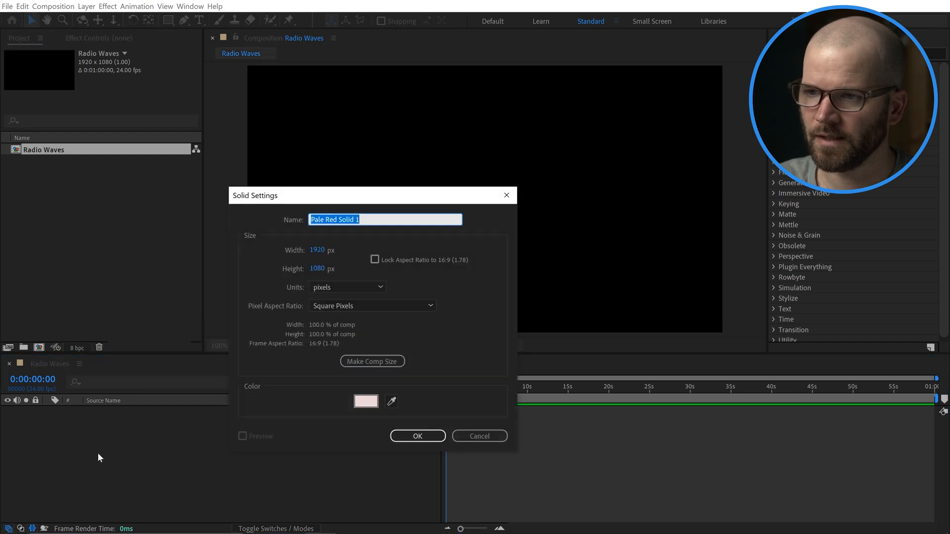
type("Radio")
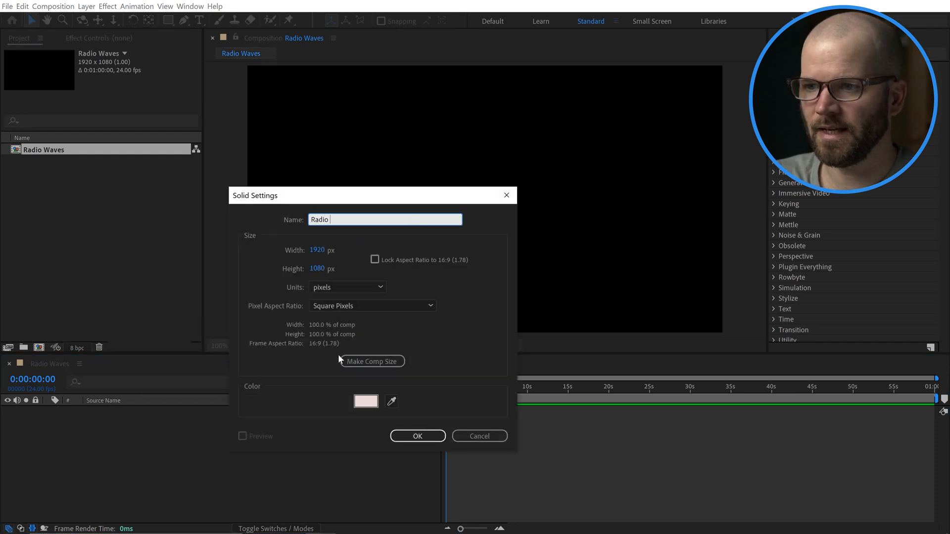
type("Waves")
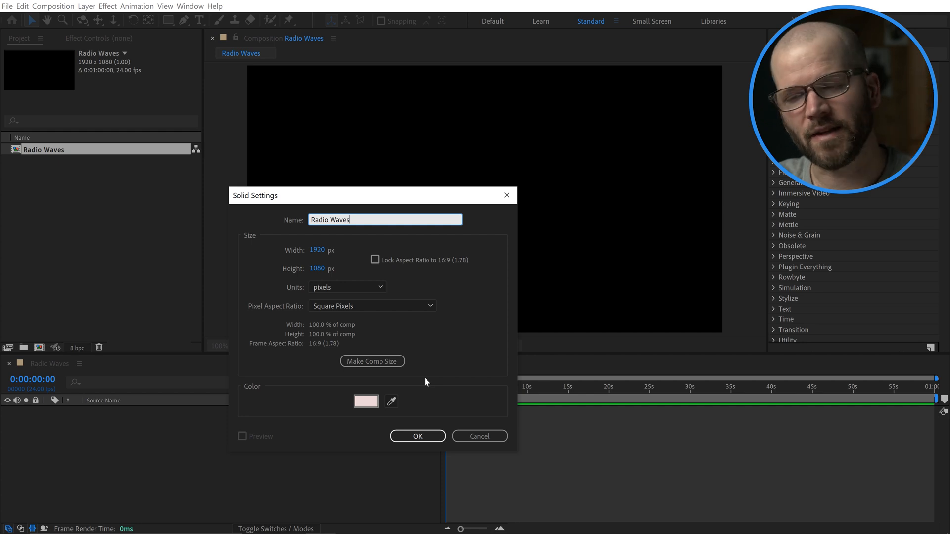
left_click(417, 436)
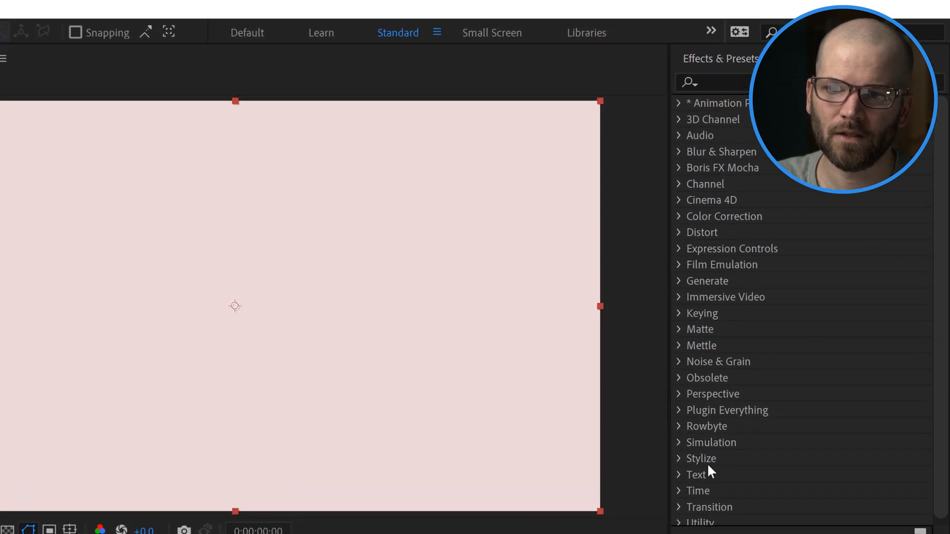
mouse_move(690, 329)
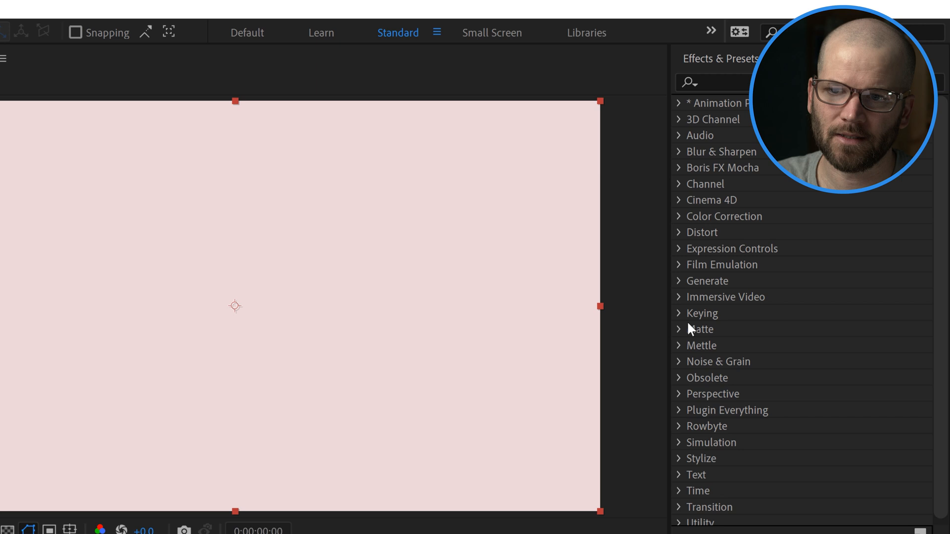
- Expand the Generate effects category to reach the Radio Waves effect
left_click(707, 280)
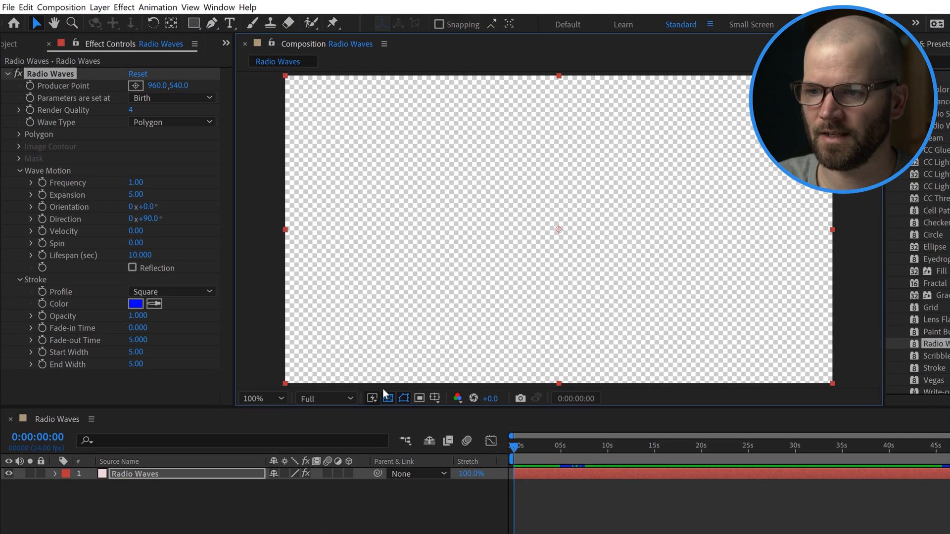
left_click(387, 398)
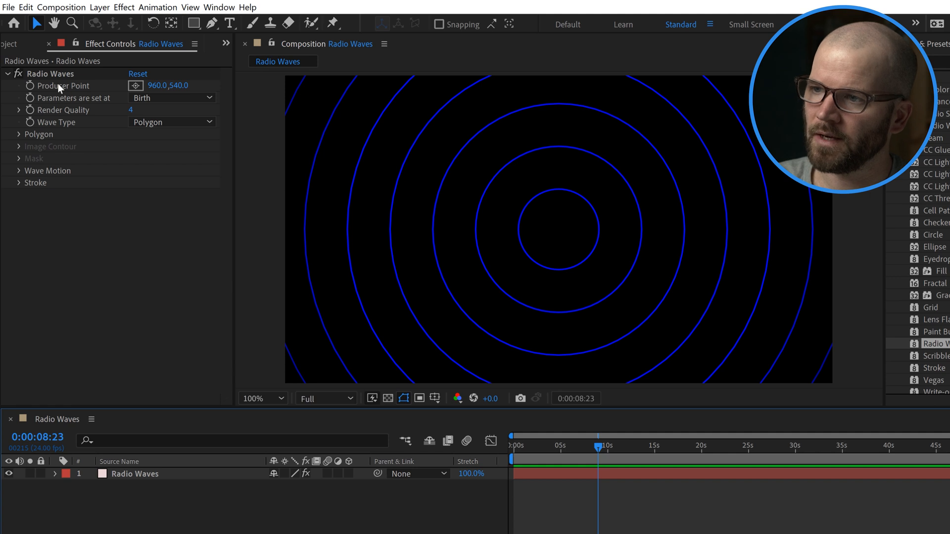
mouse_move(434, 90)
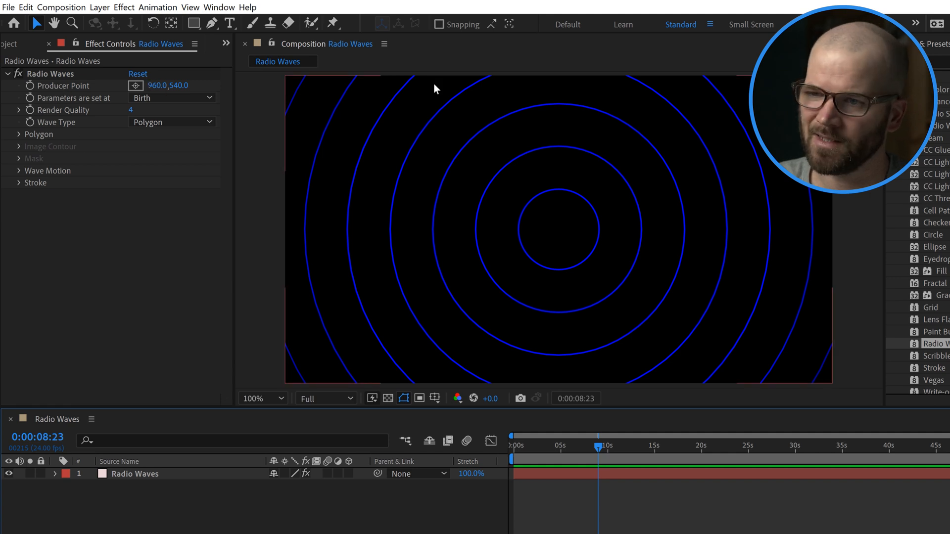
mouse_move(534, 200)
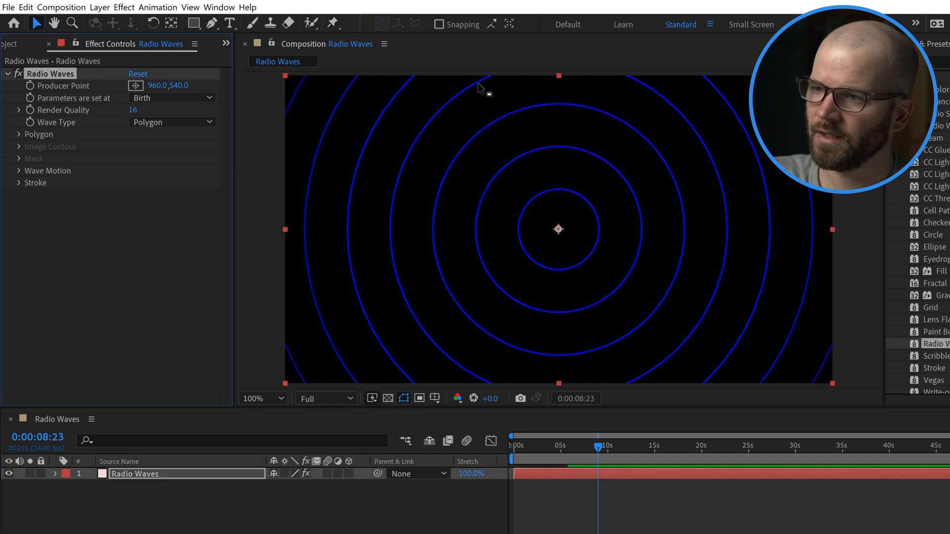
left_click(133, 110)
type("4")
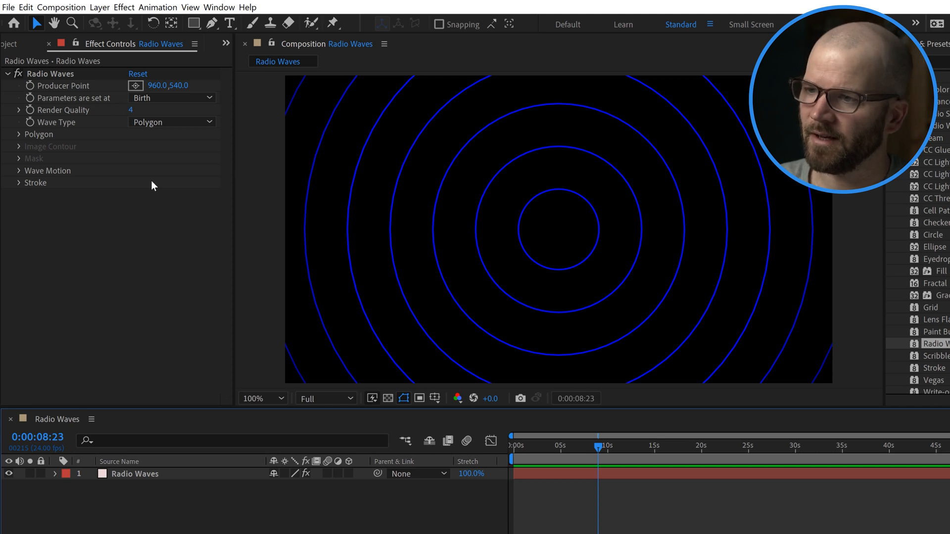
left_click(171, 121)
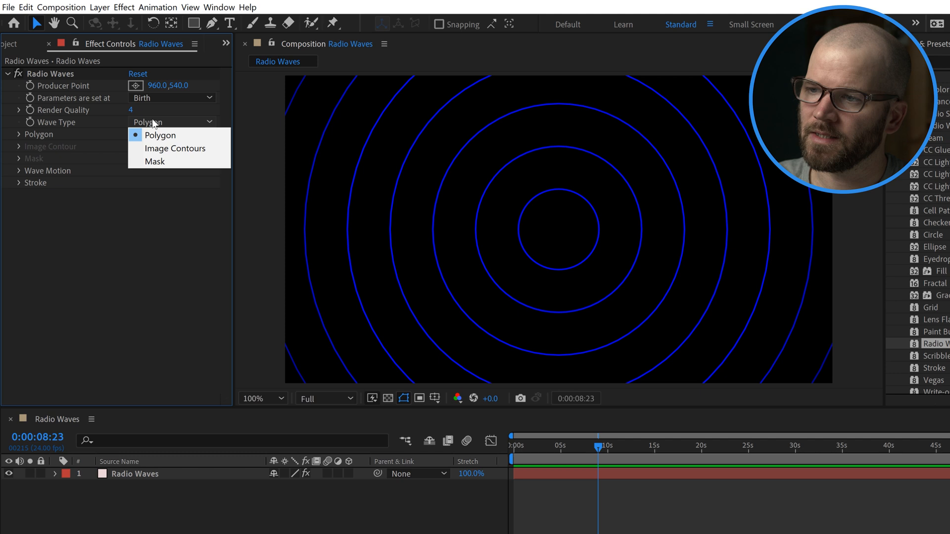
mouse_move(174, 148)
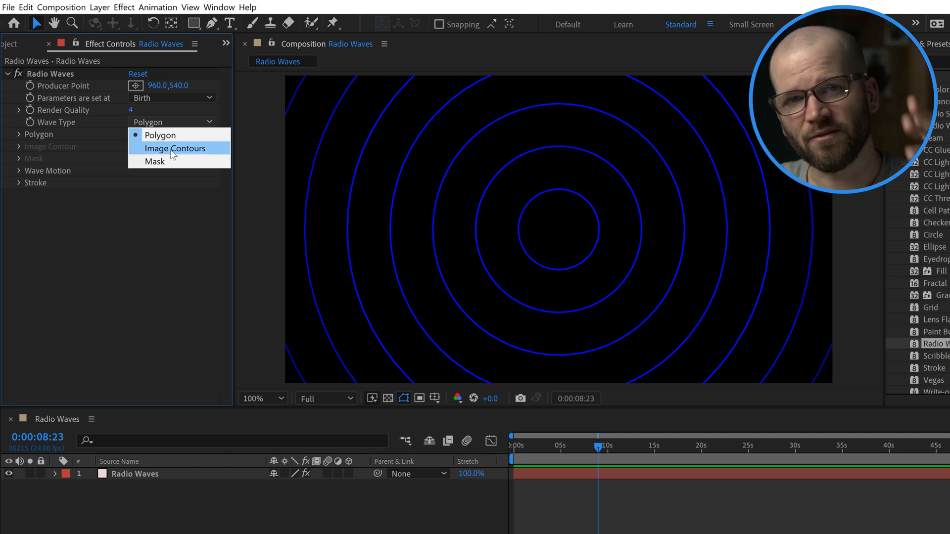
mouse_move(155, 161)
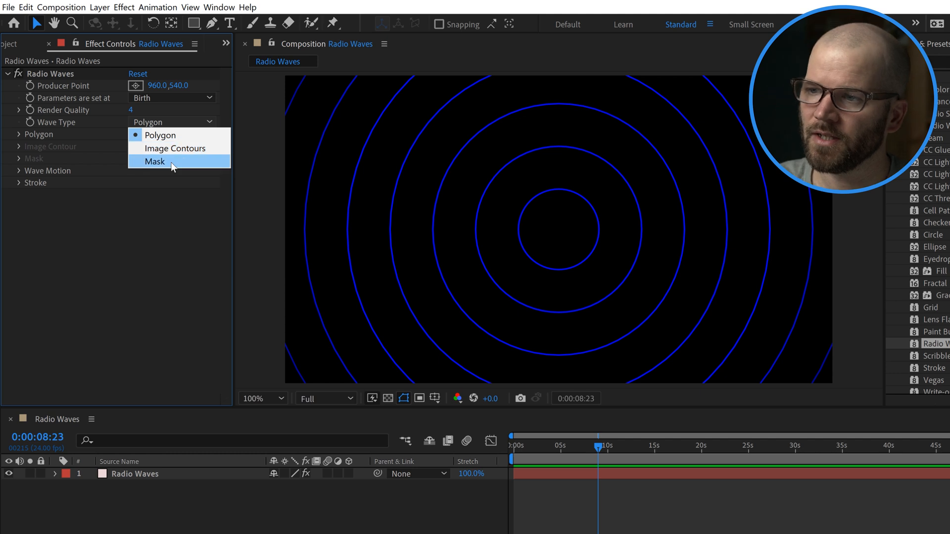
mouse_move(179, 165)
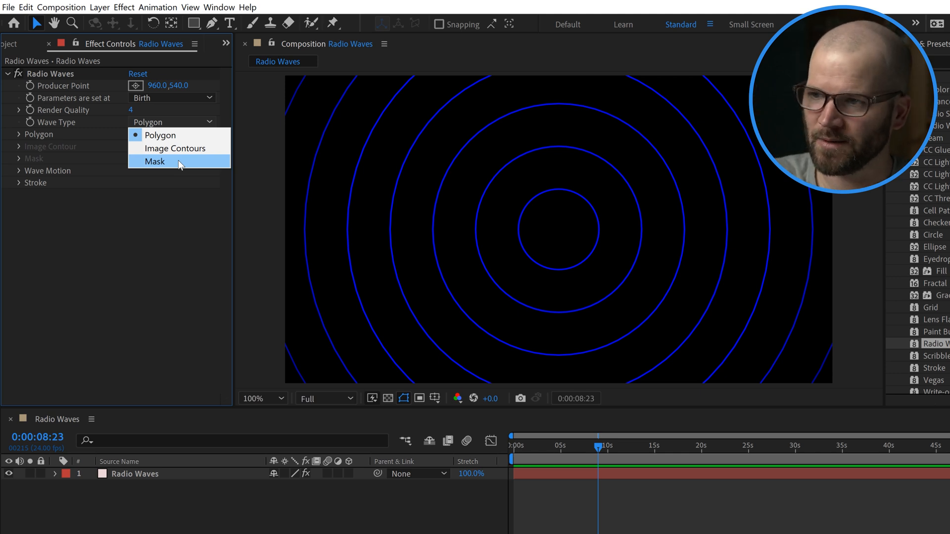
left_click(162, 134)
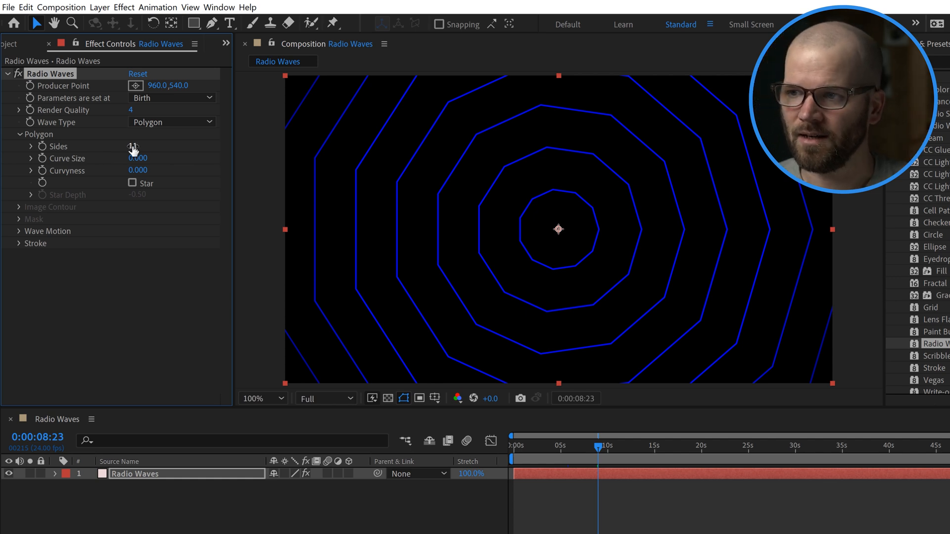
- Try 7 polygon sides with rounder Curve Size and Curvyness, then collapse the Polygon settings
left_click_drag(133, 147, 128, 147)
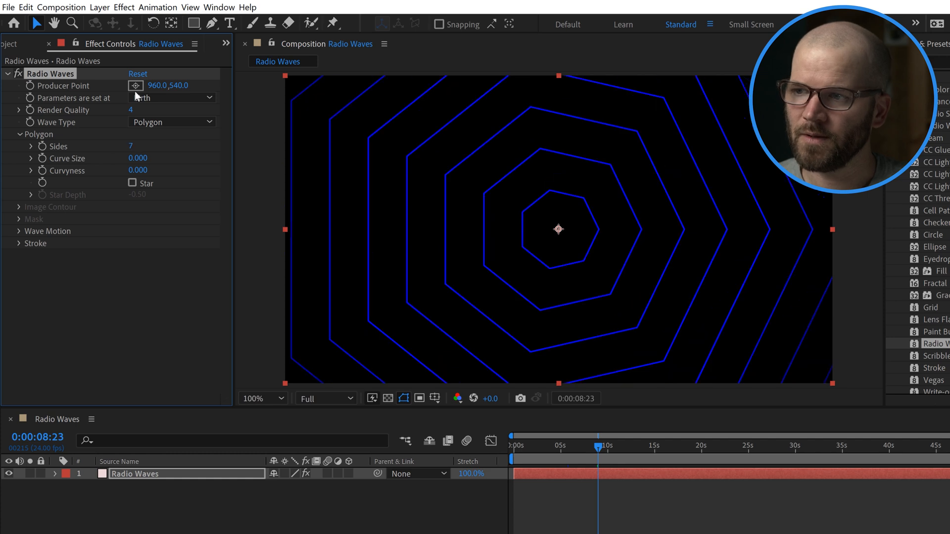
left_click_drag(137, 158, 152, 159)
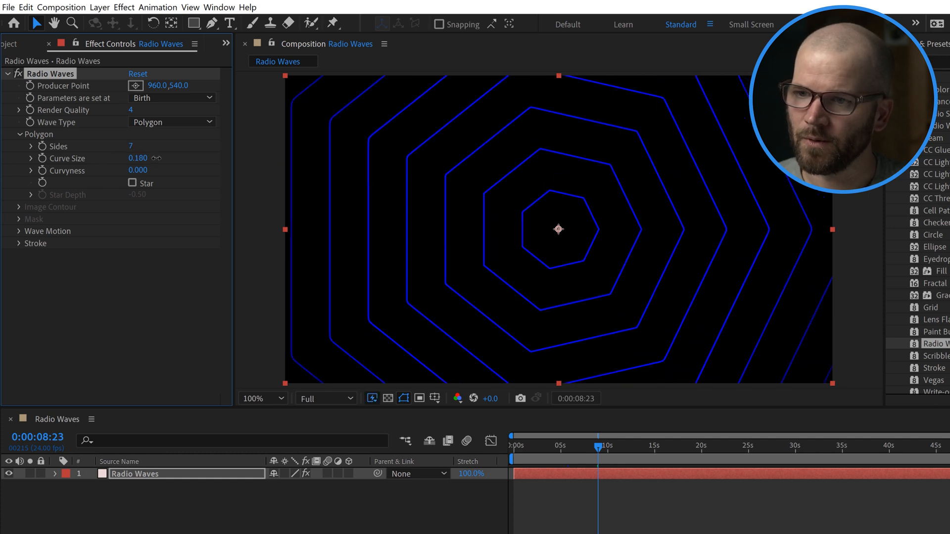
left_click_drag(138, 158, 145, 158)
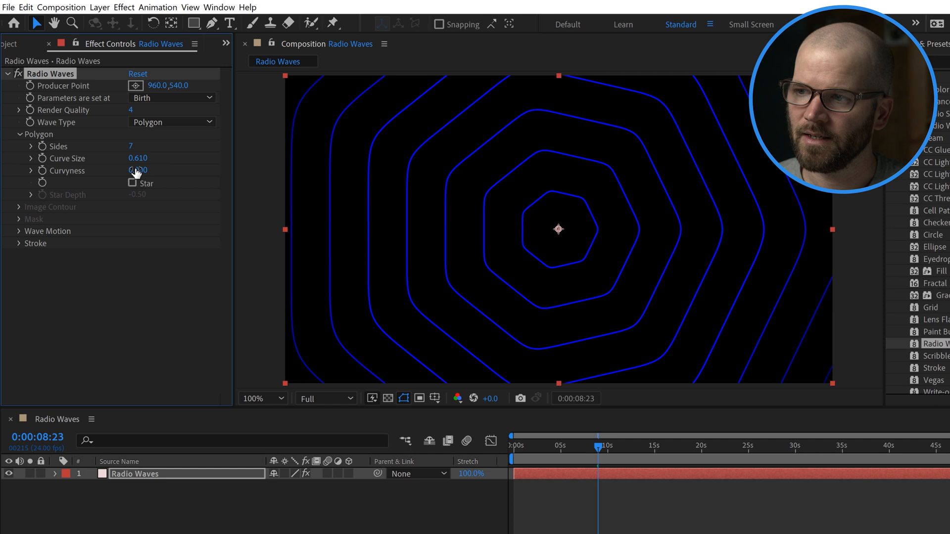
left_click_drag(138, 170, 154, 169)
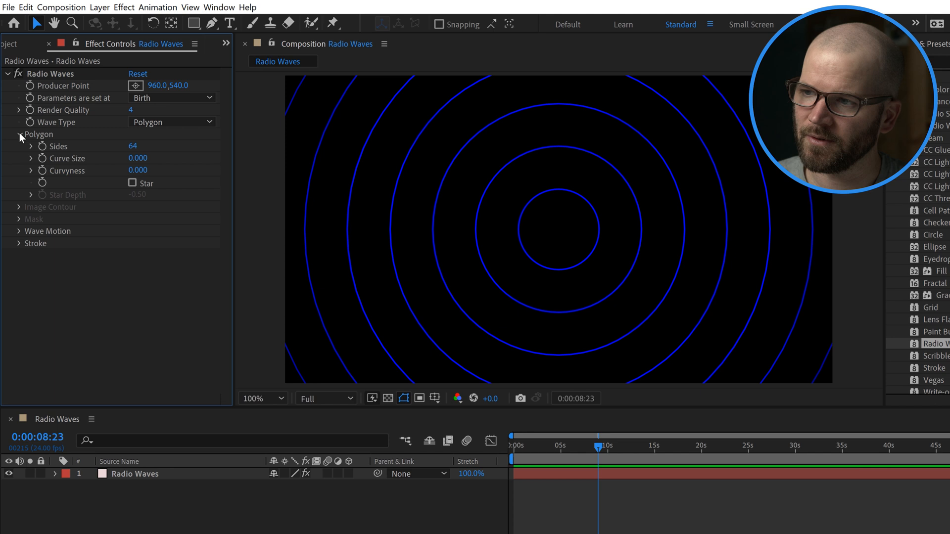
left_click(19, 133)
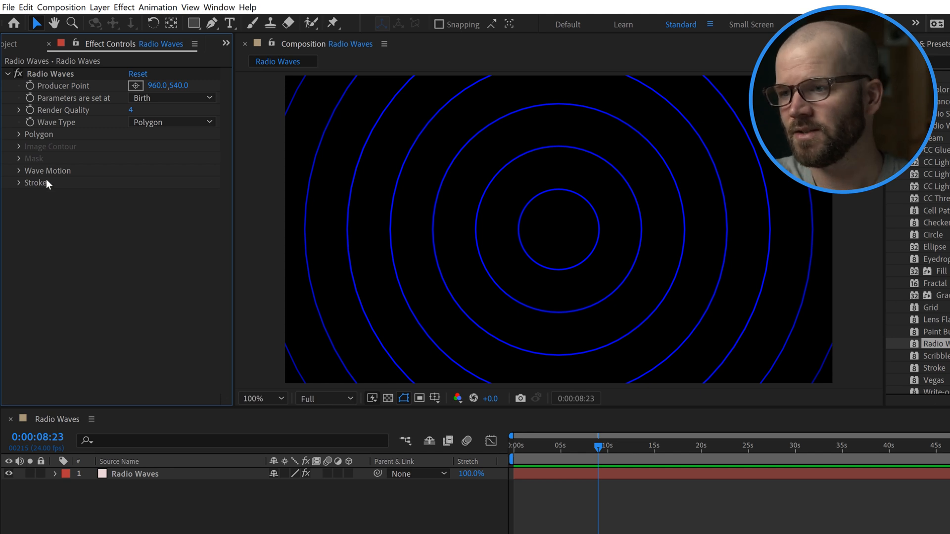
- Lower Wave Motion Expansion to 1.70 so the rings spread more slowly
left_click(17, 171)
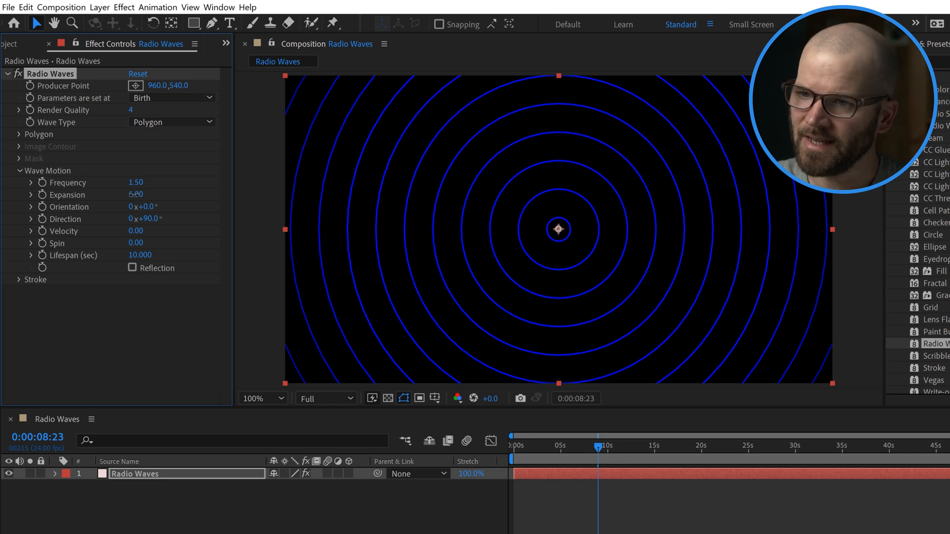
left_click_drag(136, 195, 125, 195)
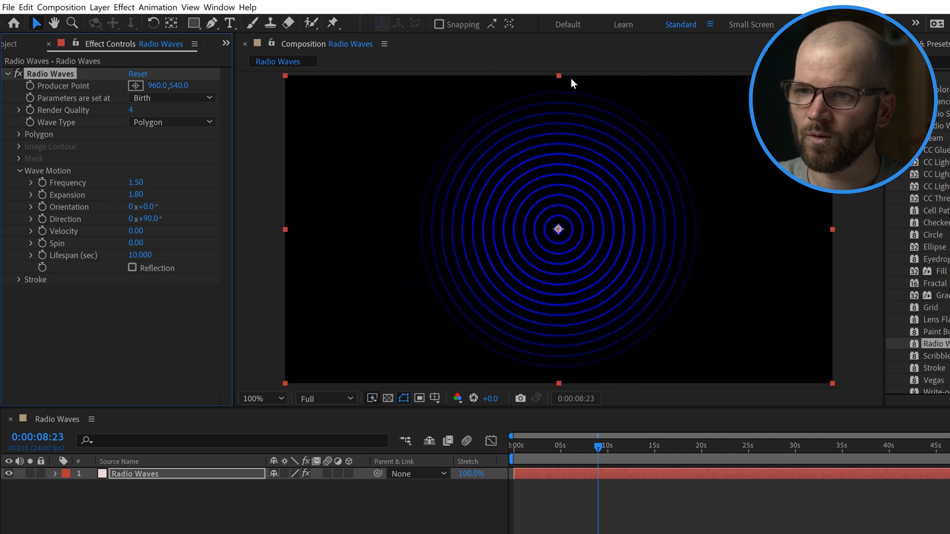
mouse_move(835, 237)
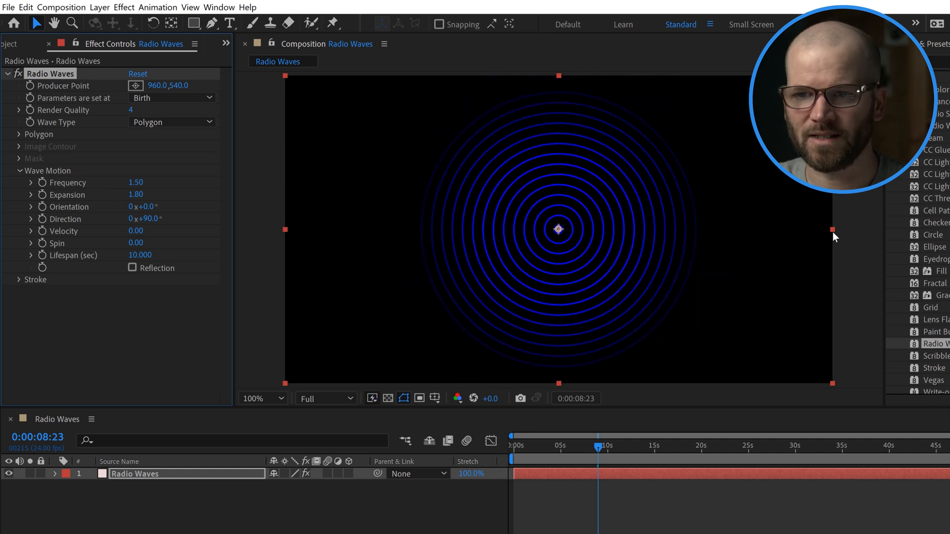
mouse_move(525, 91)
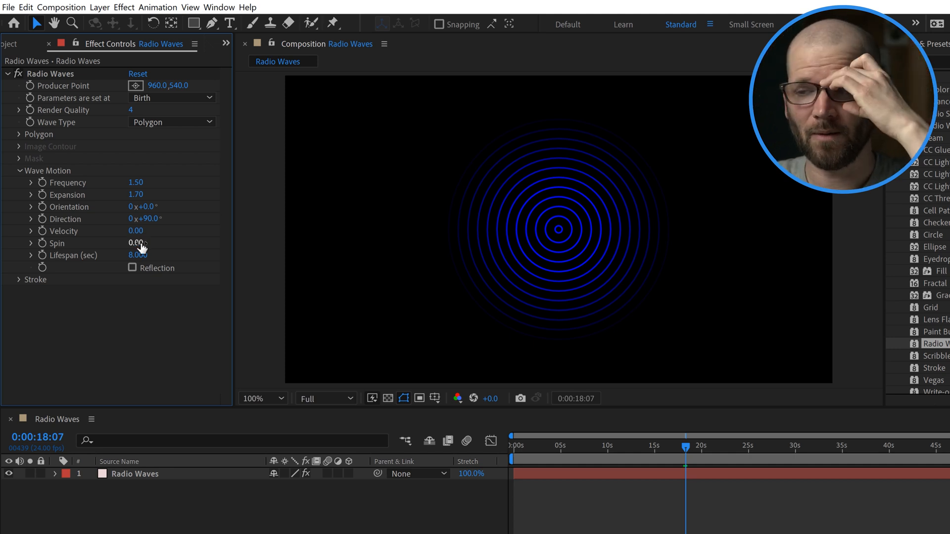
mouse_move(102, 235)
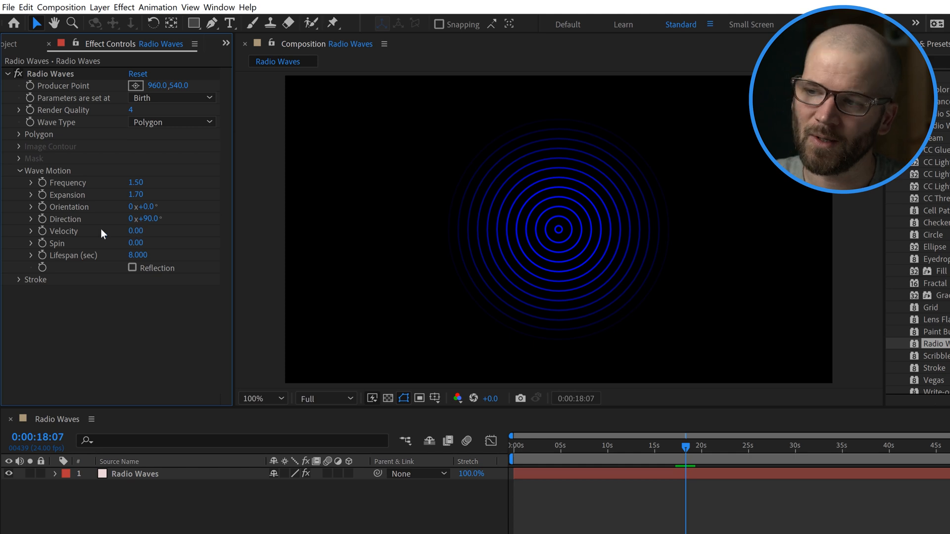
left_click(20, 171)
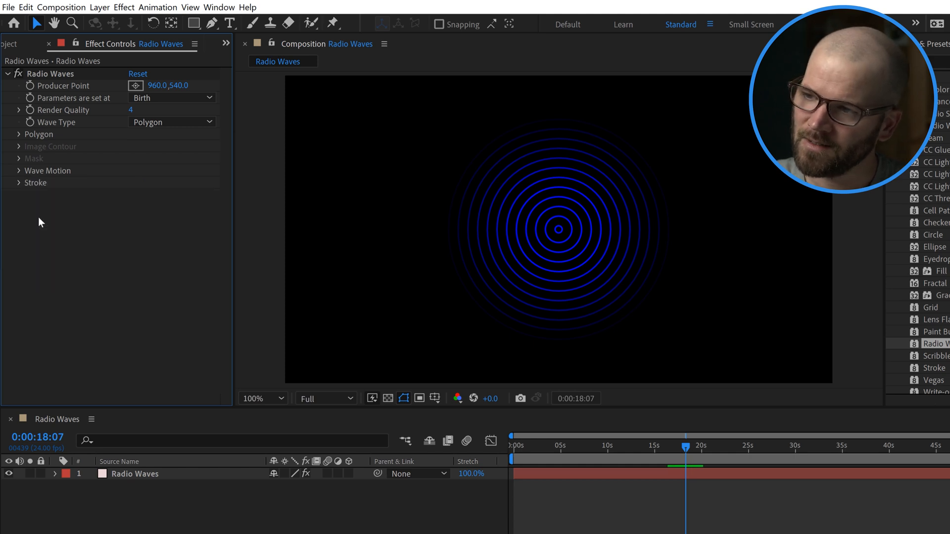
left_click(18, 183)
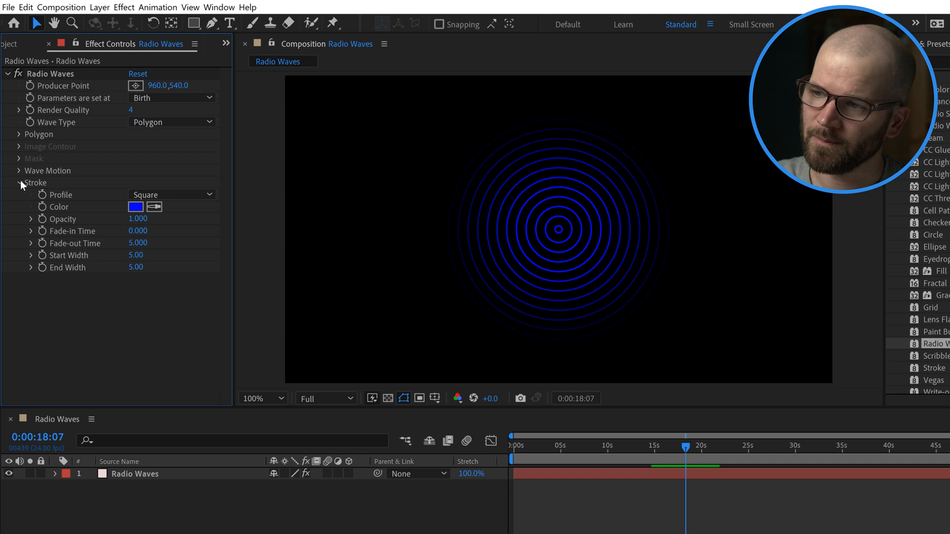
- Raise Wave Motion Frequency to 2.40 and Expansion to 16.90 for widely spaced rings
left_click(172, 195)
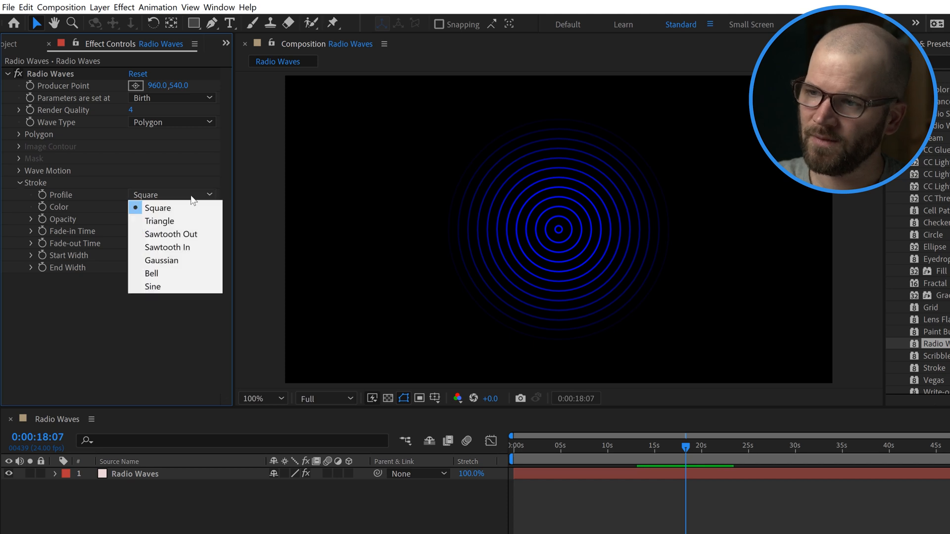
mouse_move(134, 351)
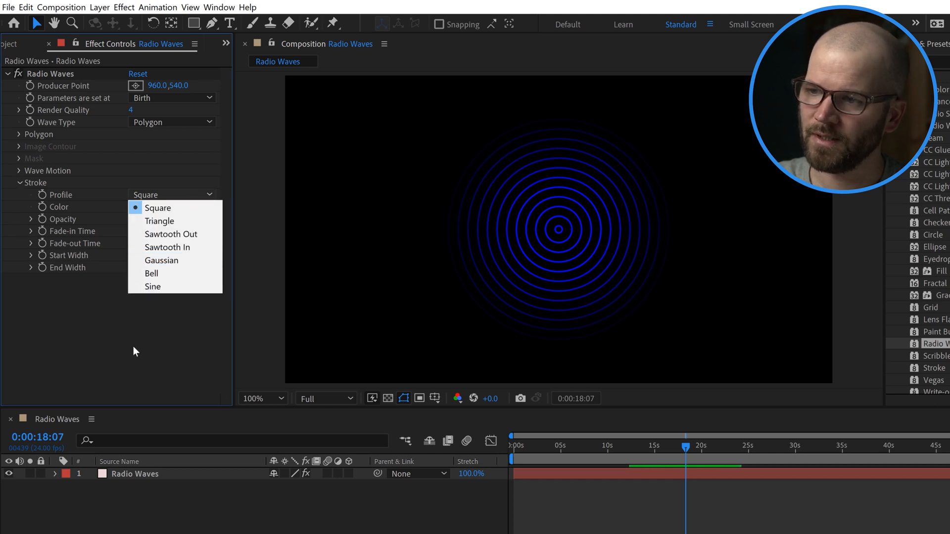
left_click(17, 170)
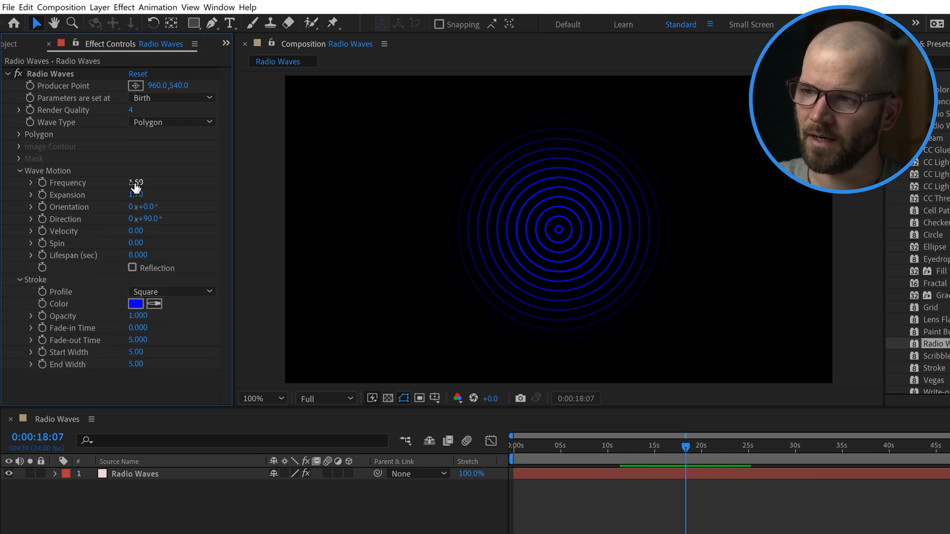
left_click_drag(132, 182, 140, 183)
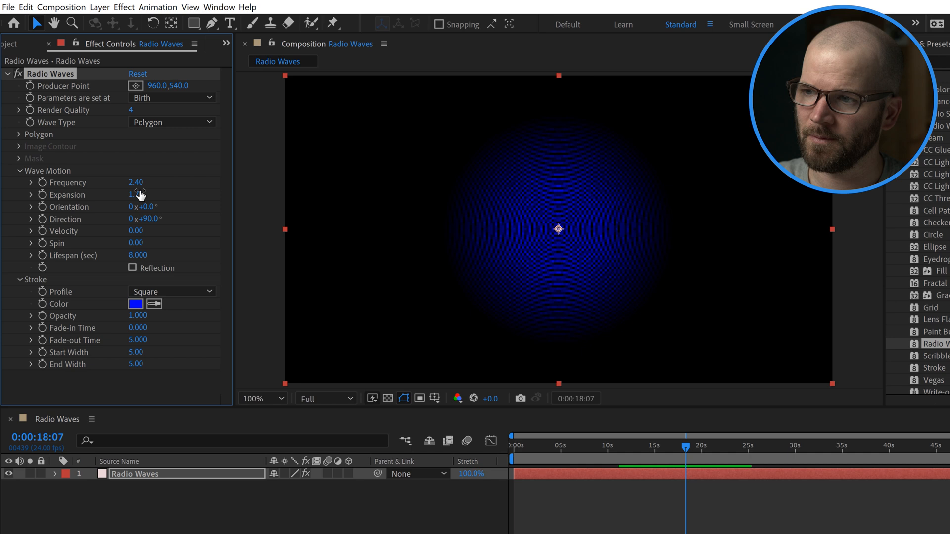
left_click_drag(138, 195, 169, 195)
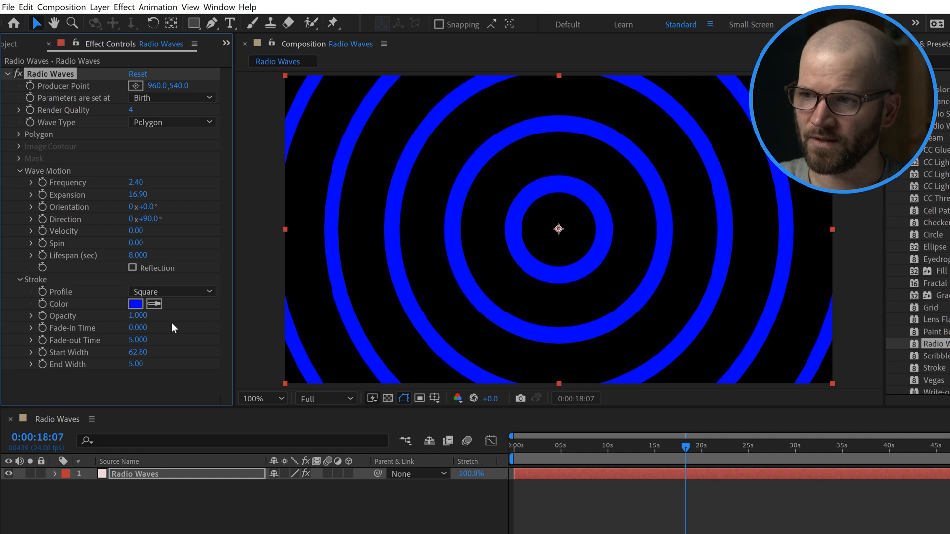
- Try Triangle and Sawtooth Out stroke profiles, then settle on Sawtooth In
left_click(171, 291)
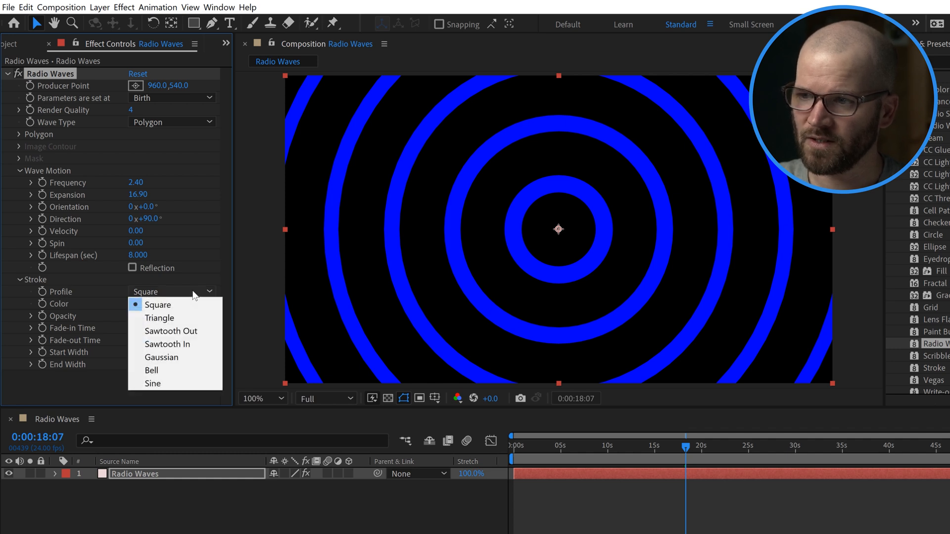
mouse_move(466, 183)
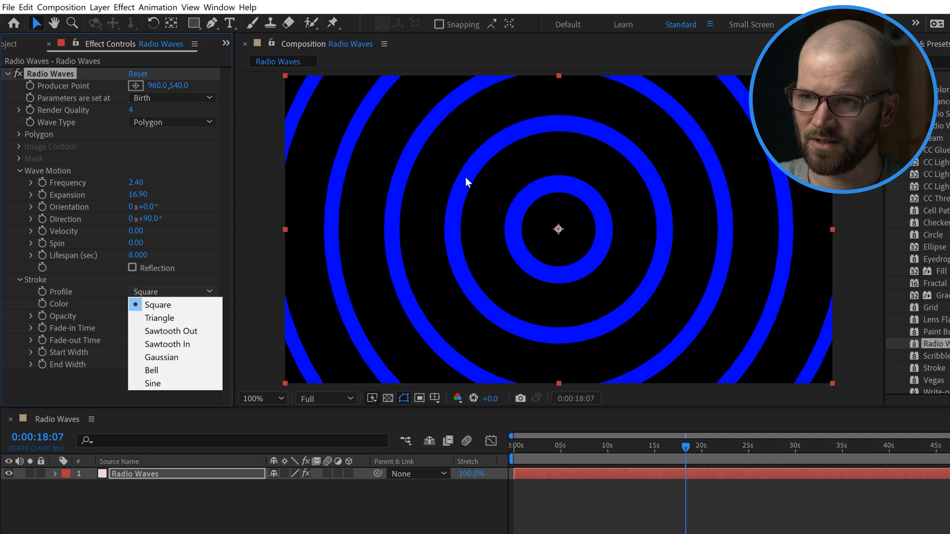
mouse_move(160, 317)
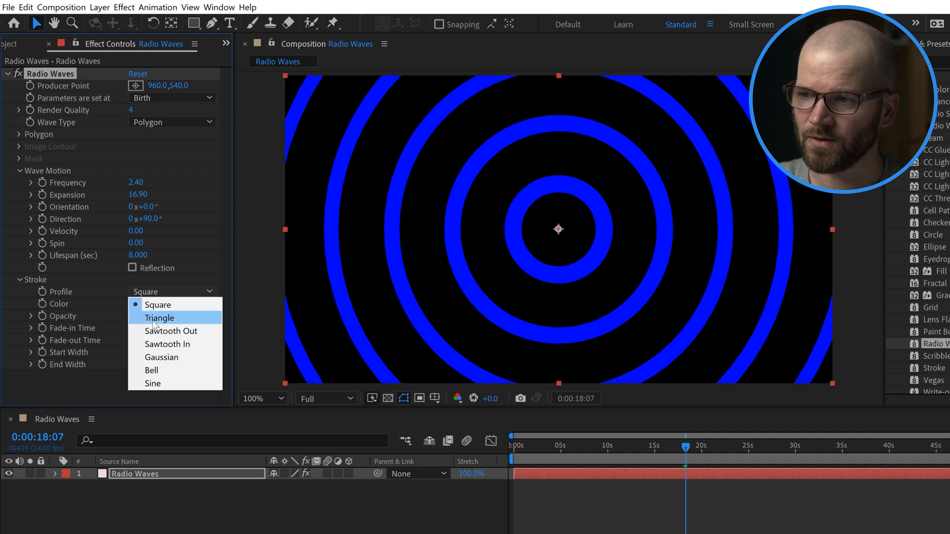
left_click(160, 317)
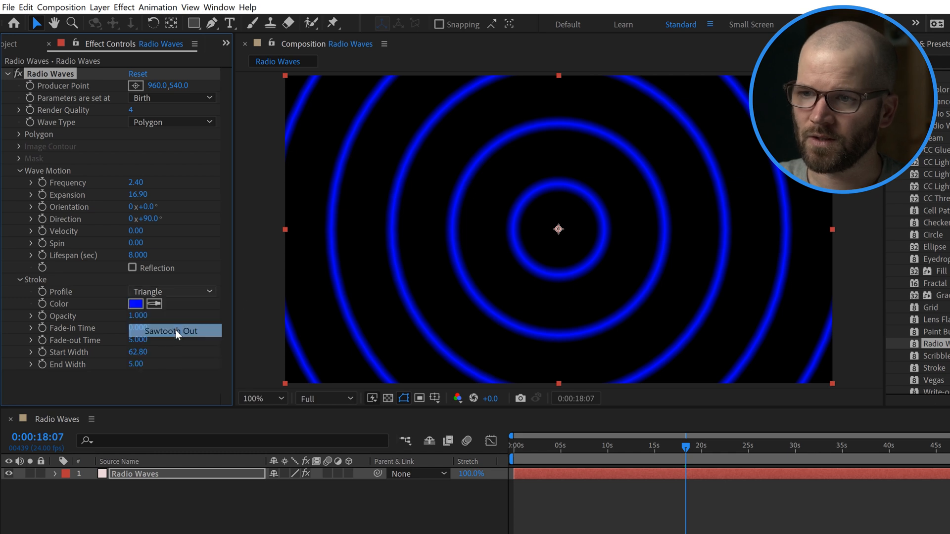
left_click(171, 330)
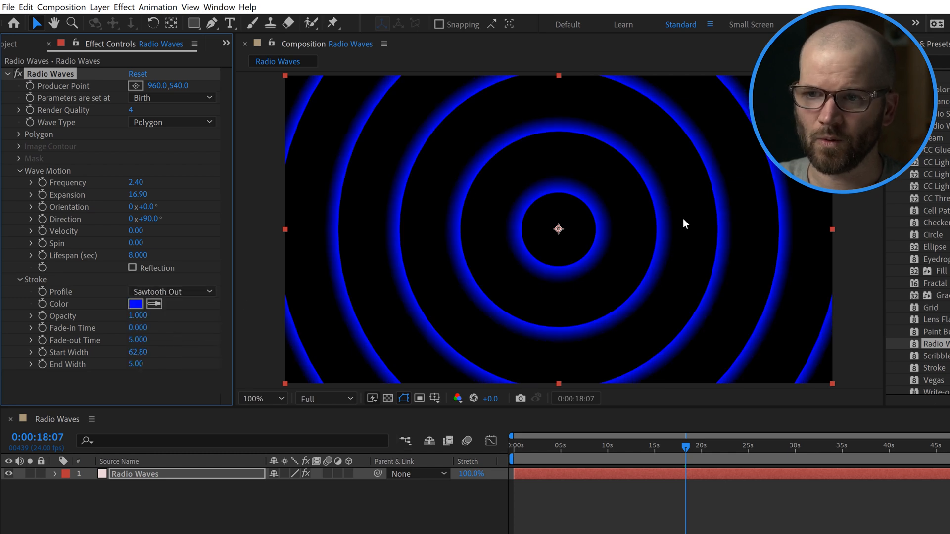
mouse_move(724, 217)
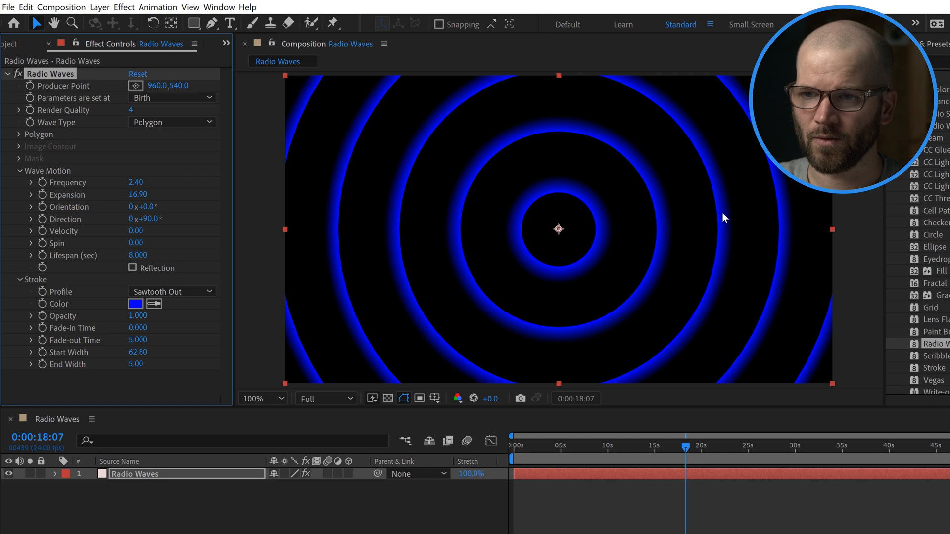
left_click(171, 291)
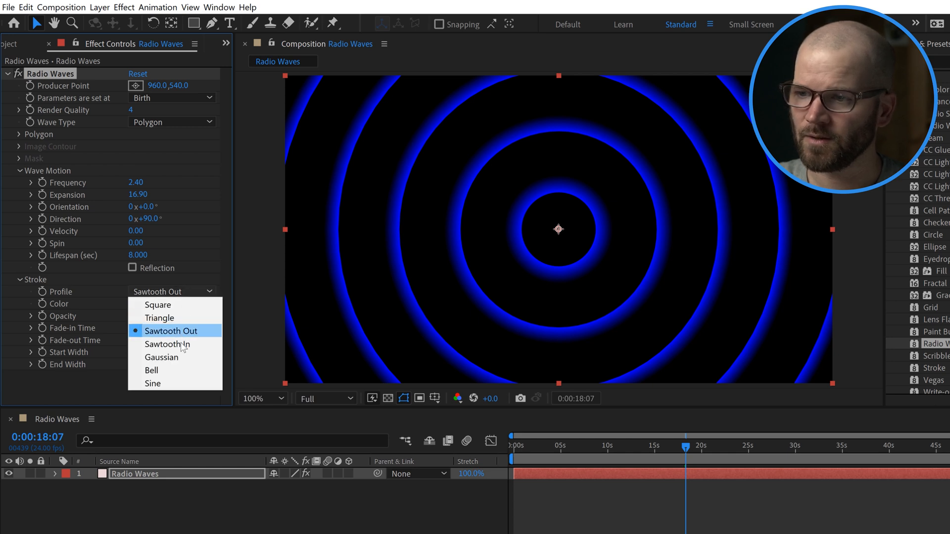
left_click(168, 345)
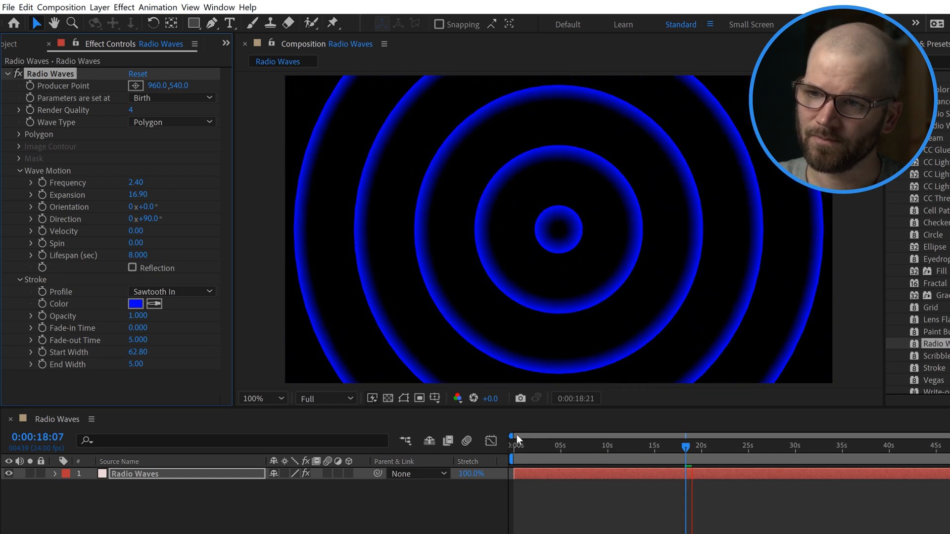
left_click(172, 291)
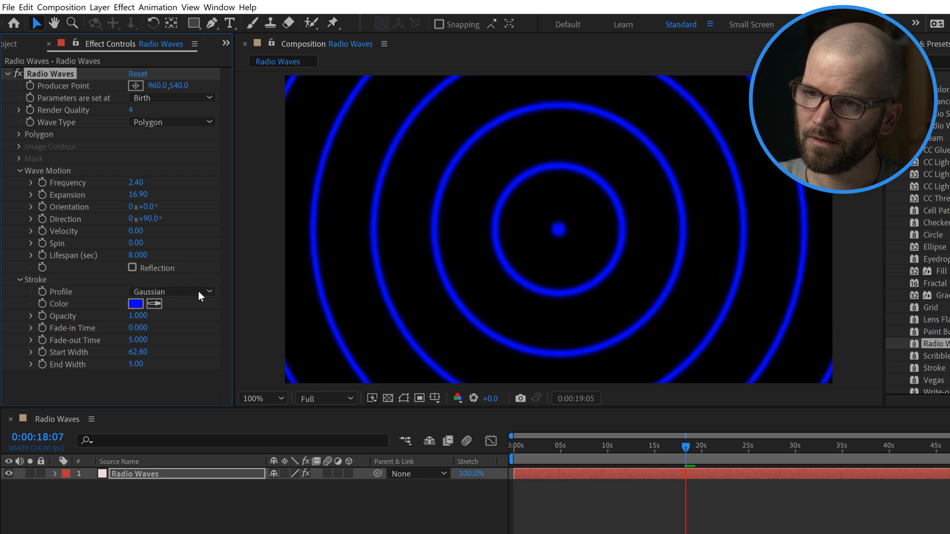
left_click(172, 291)
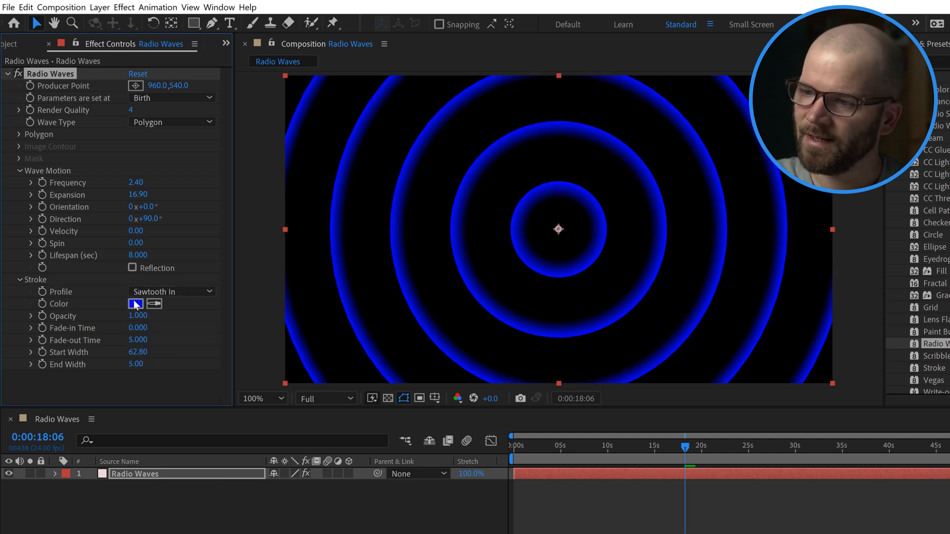
- Make the stroke colour red and set Frequency 1.50 and Expansion 2.50
left_click(135, 304)
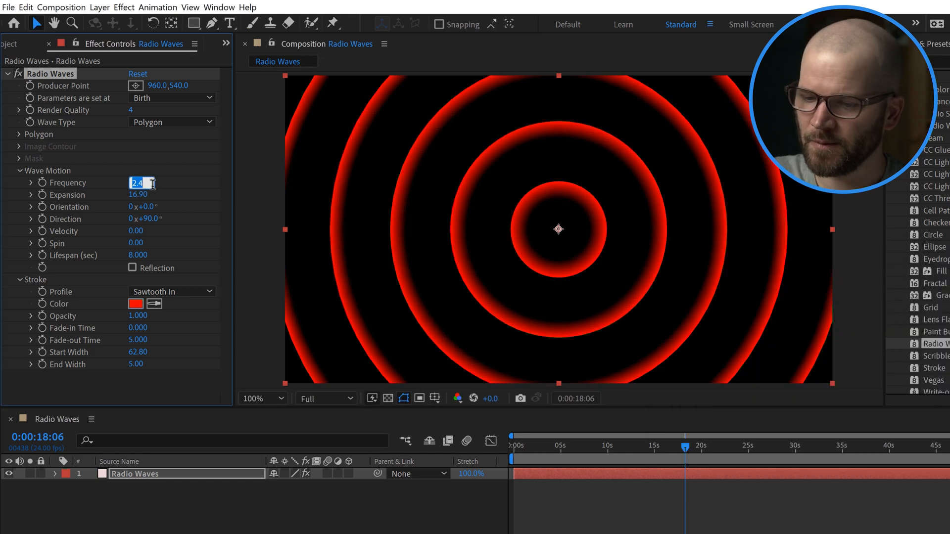
type("1.50")
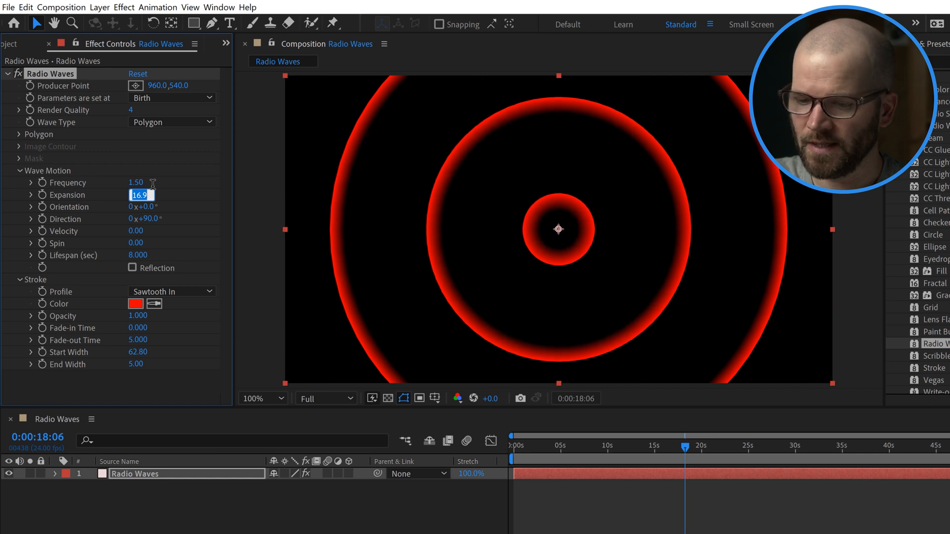
type("2.50")
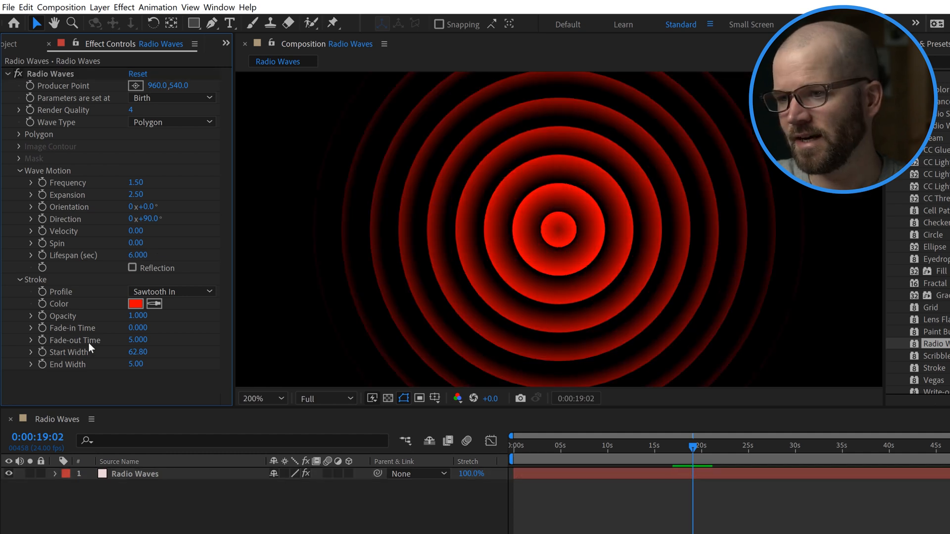
mouse_move(346, 295)
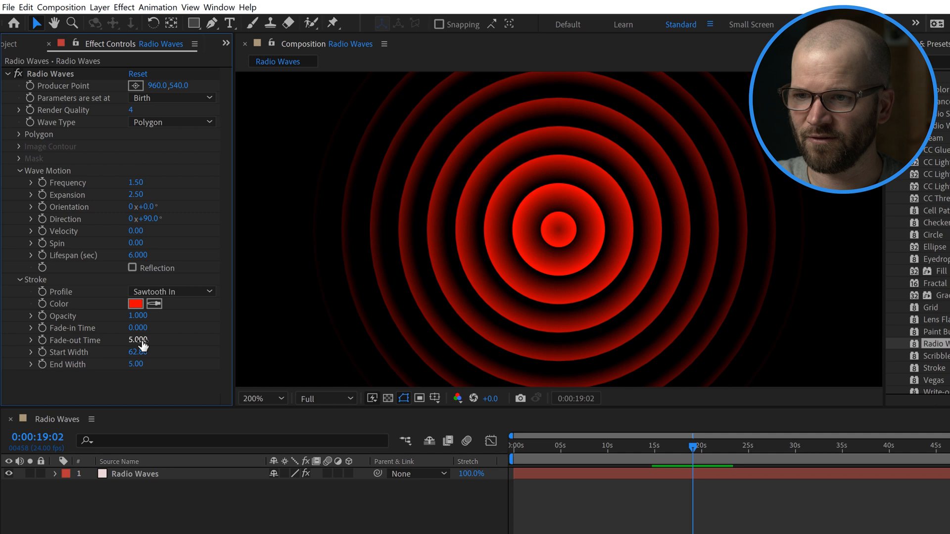
left_click(665, 446)
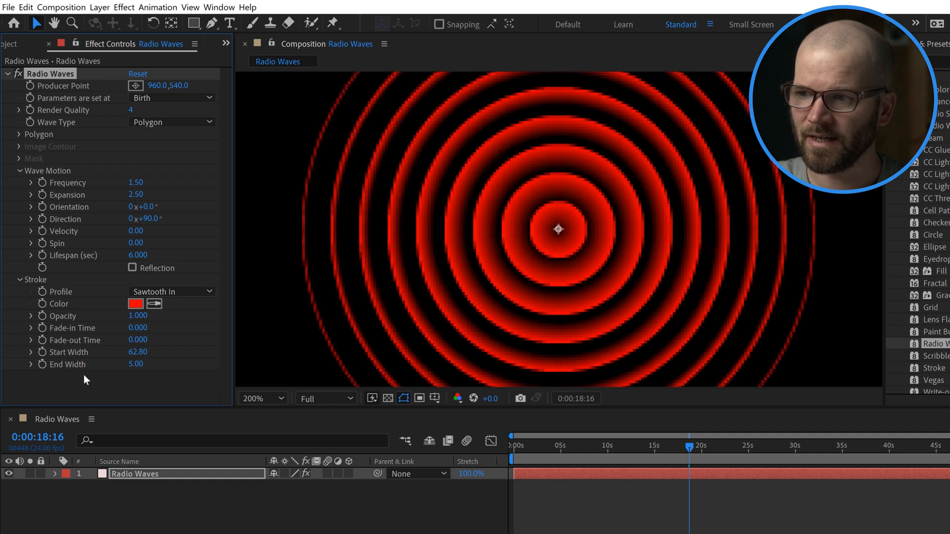
left_click(261, 399)
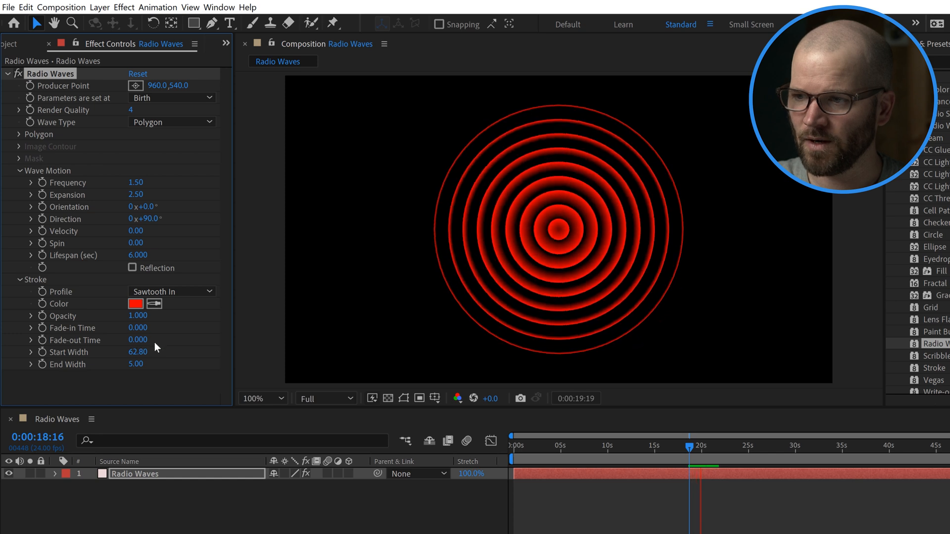
double_click(137, 340)
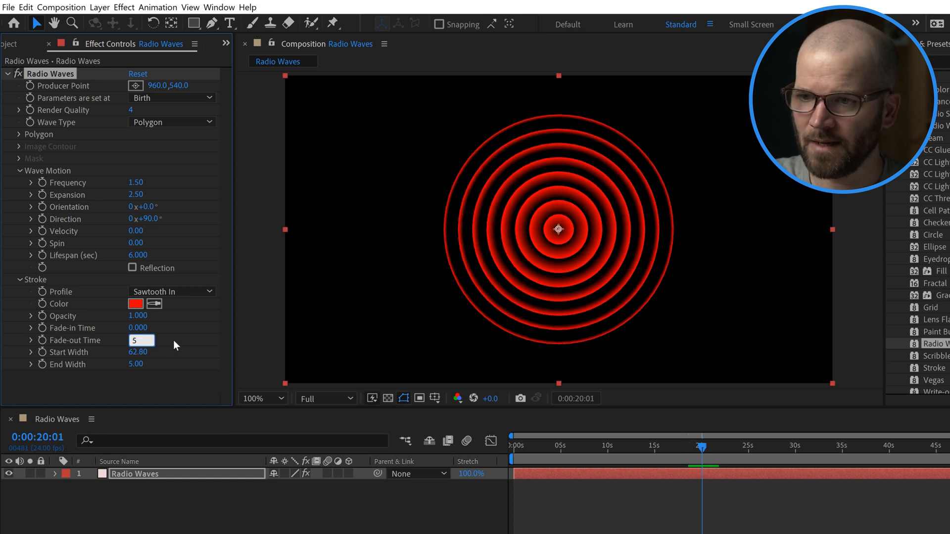
key("Return")
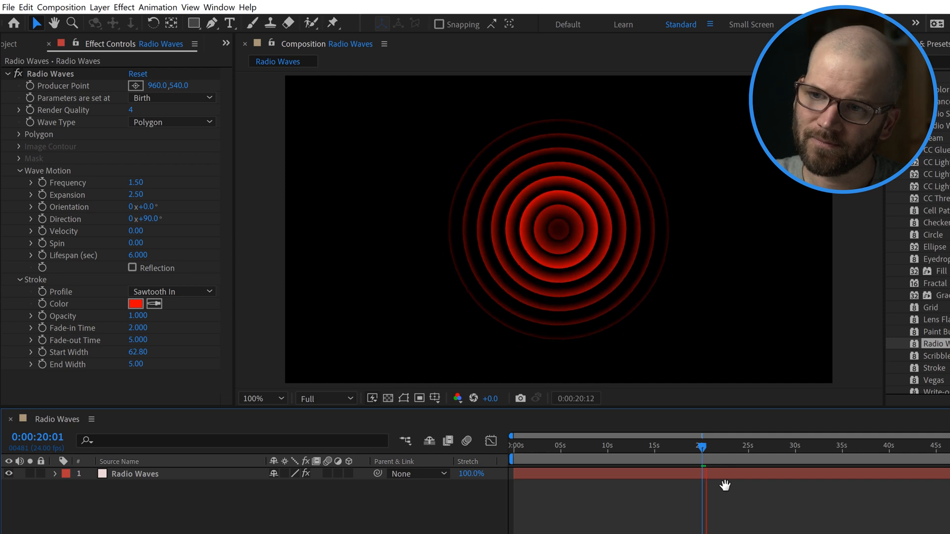
left_click(257, 399)
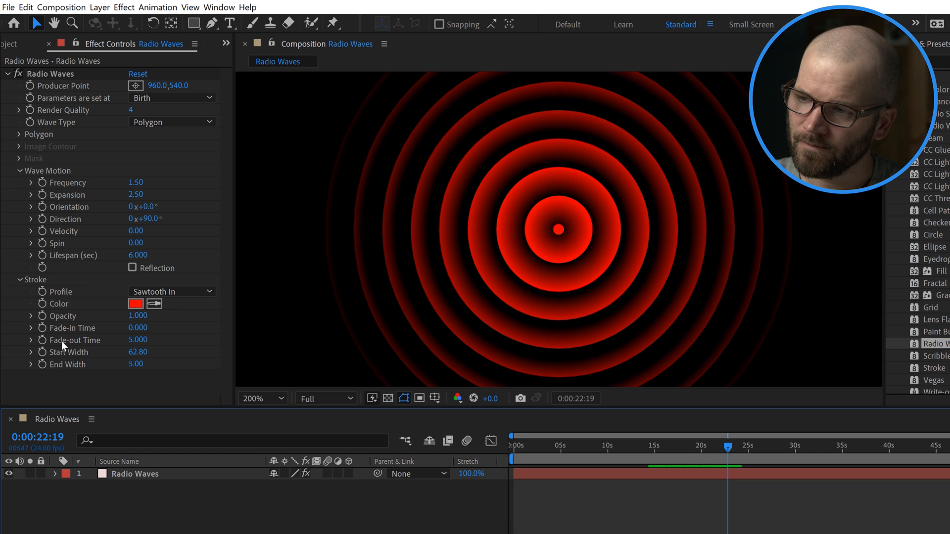
mouse_move(66, 365)
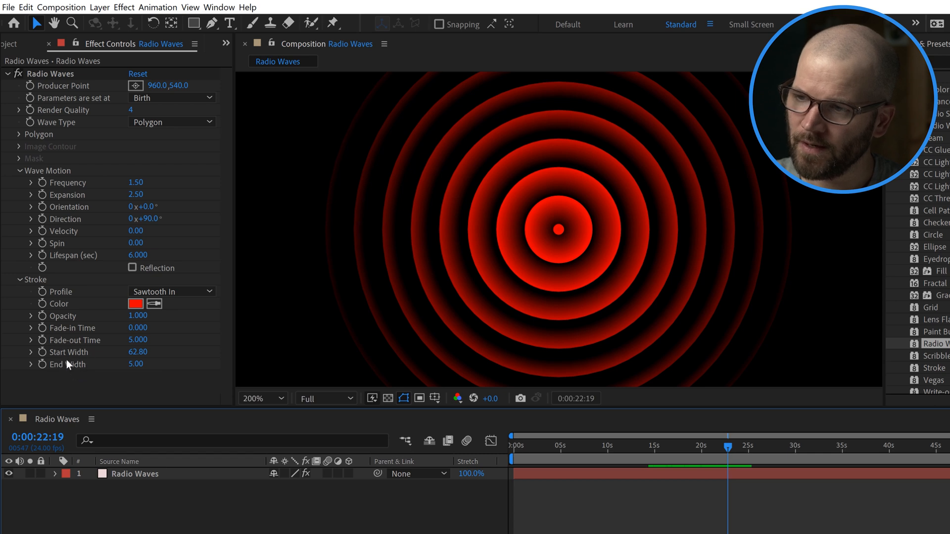
mouse_move(568, 204)
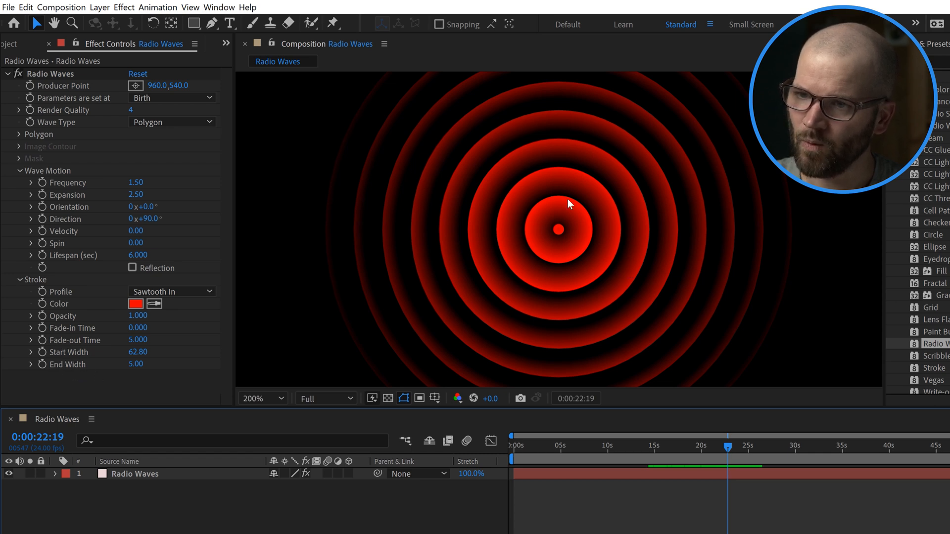
mouse_move(563, 228)
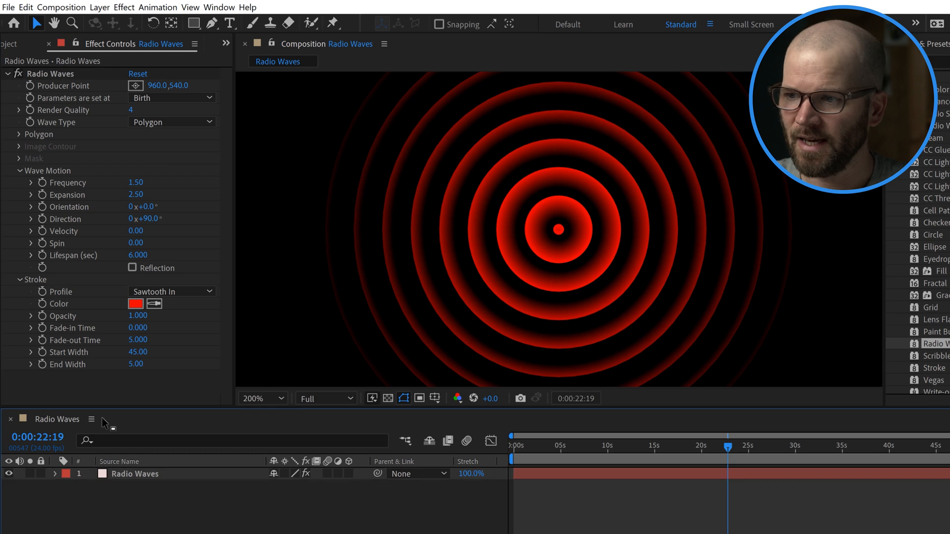
- Set the rings' End Width to 1 so they taper from the 45 start width
double_click(135, 364)
type("1")
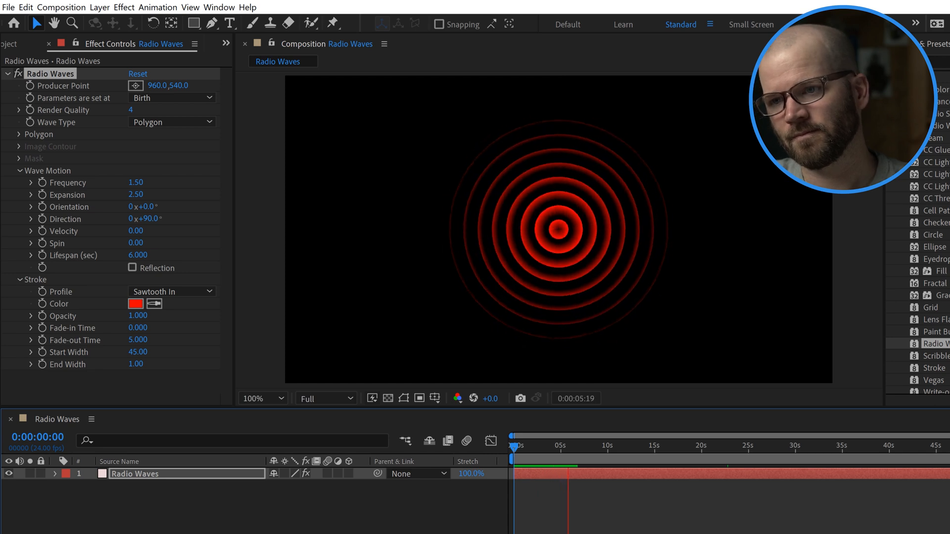
left_click(559, 446)
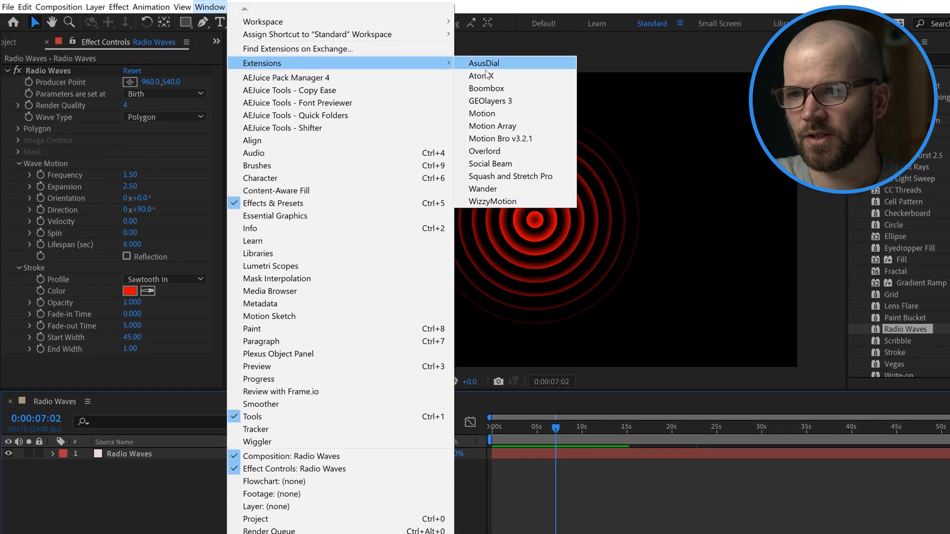
- Create a Bing Aerial satellite map comp of the United States via GEOlayers 3
left_click(490, 100)
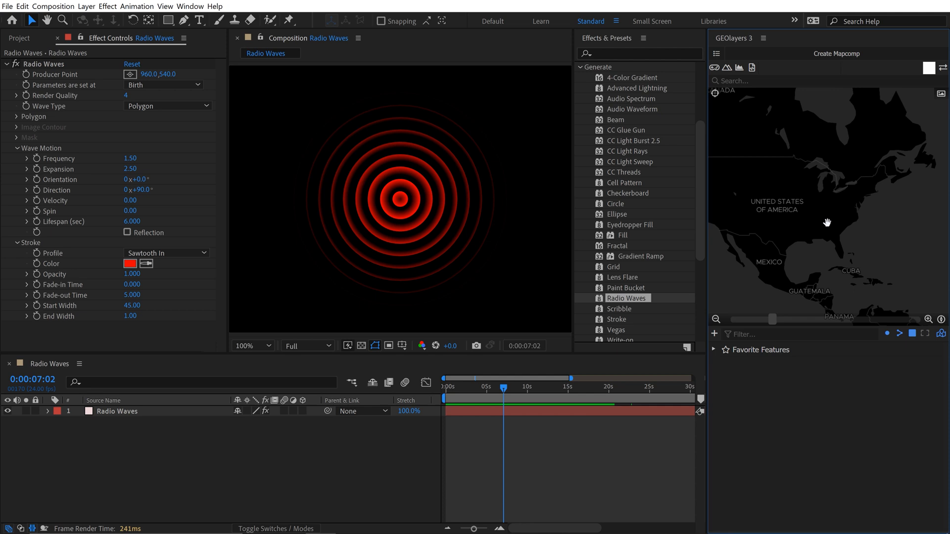
left_click(839, 54)
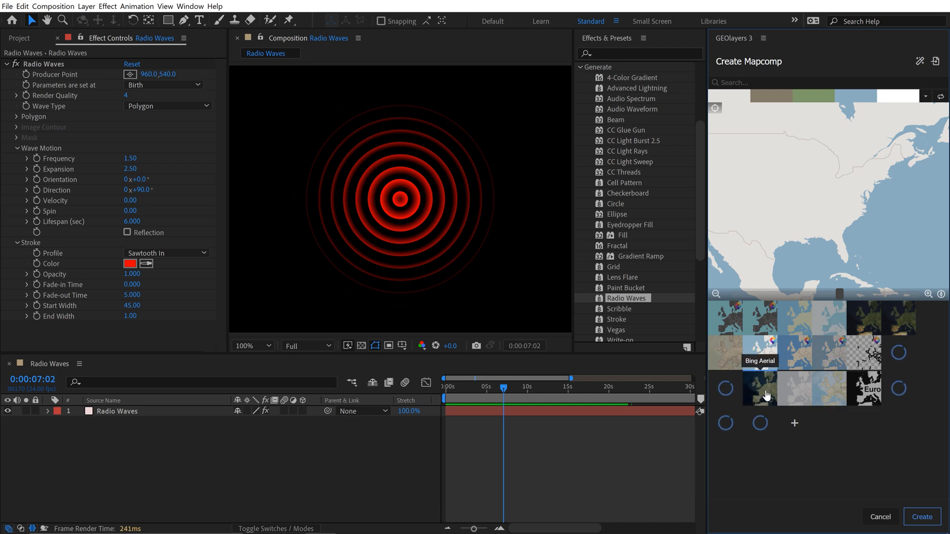
left_click(921, 517)
type("tint")
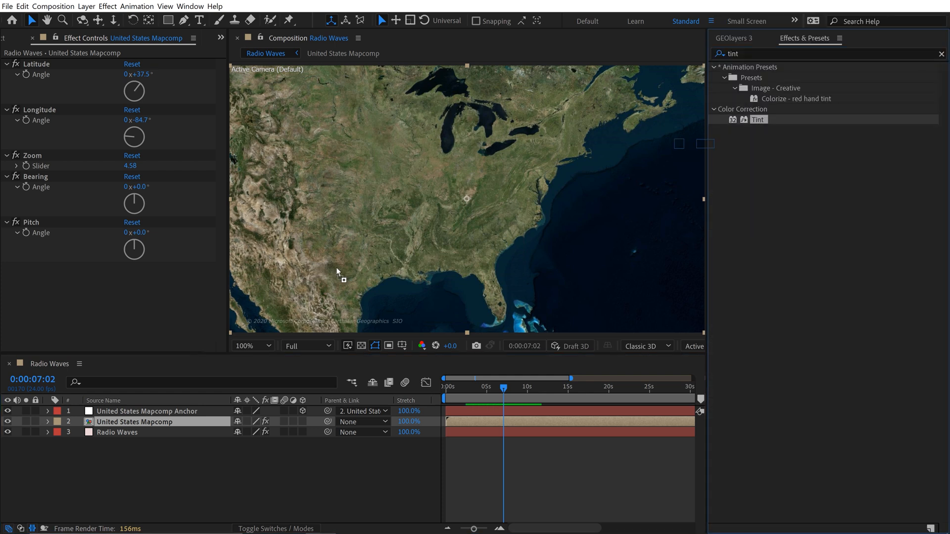
- Desaturate the satellite map layer with the Tint effect beneath the red ripples
left_click(117, 432)
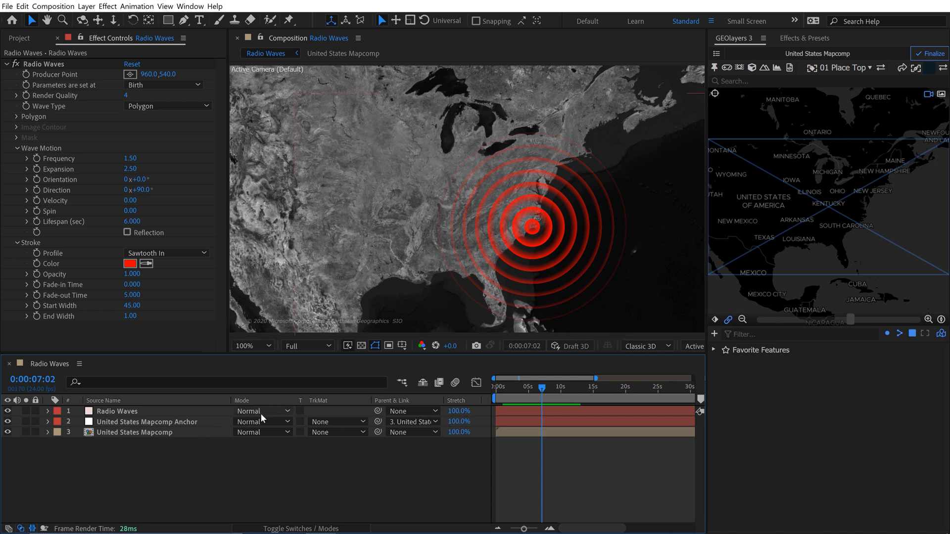
- Set the Radio Waves layer to Add mode and parent it to United States Mapcomp Anchor
left_click(262, 411)
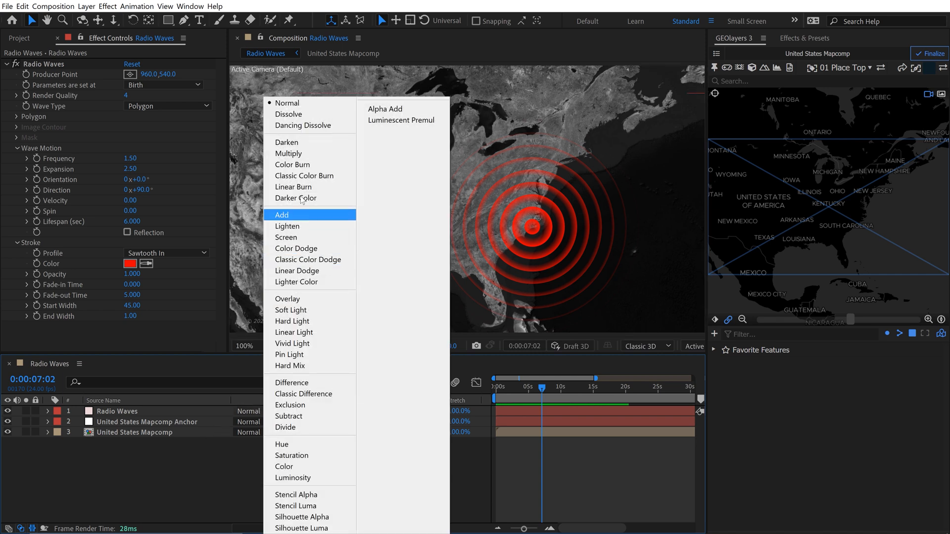
left_click(296, 198)
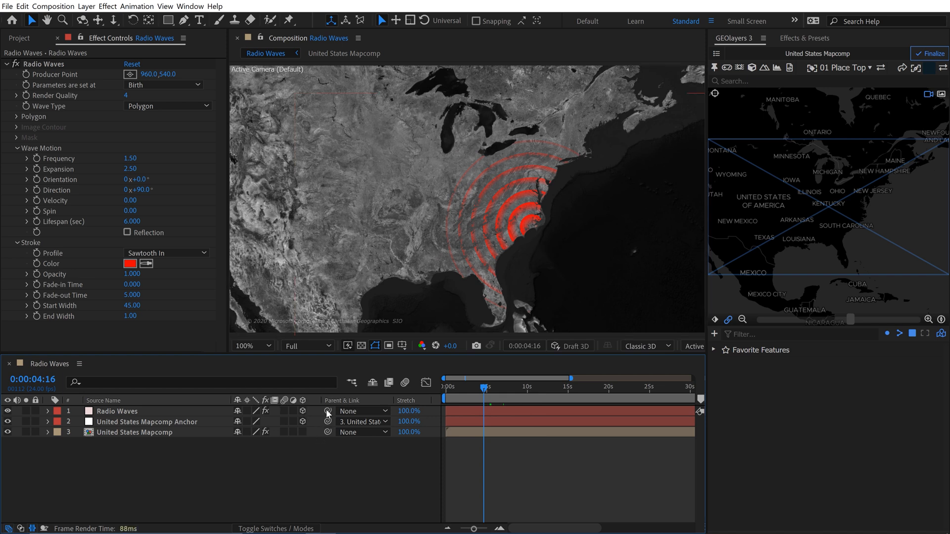
left_click(362, 411)
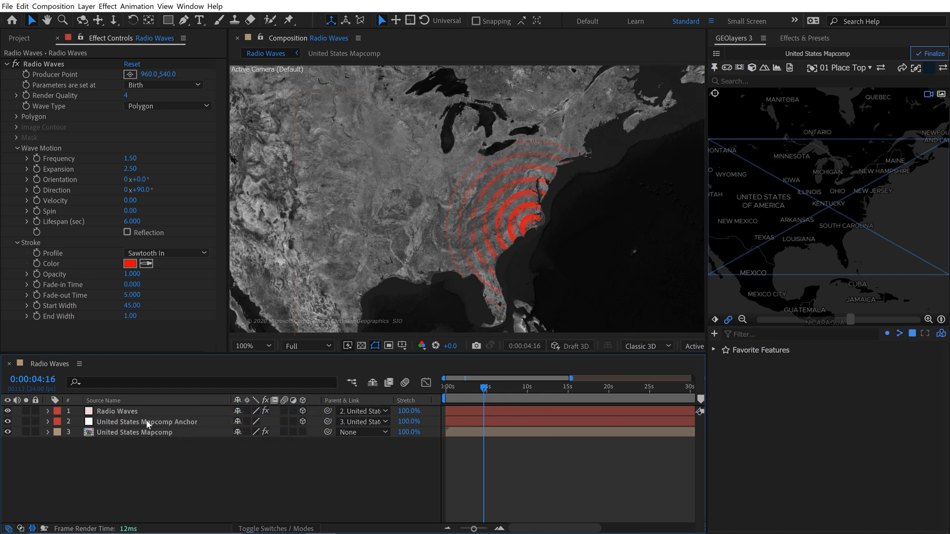
mouse_move(482, 398)
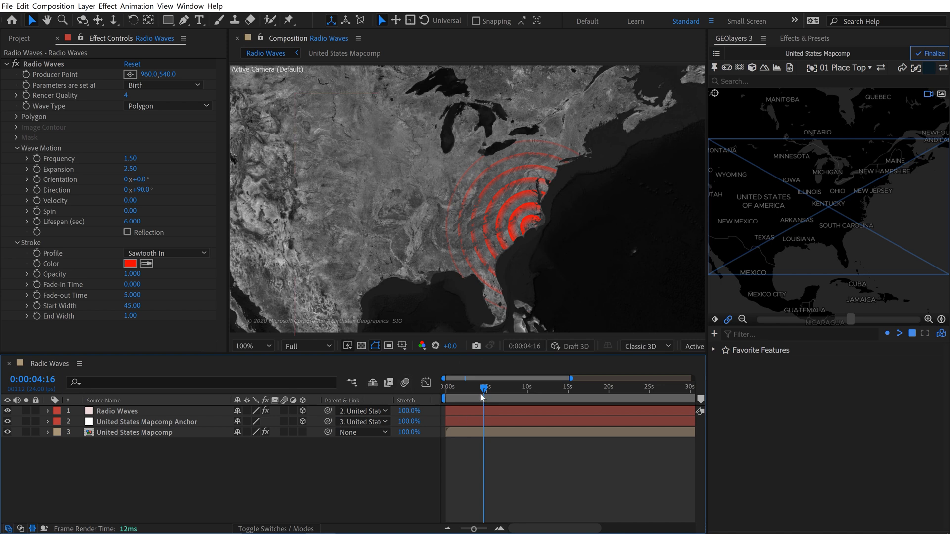